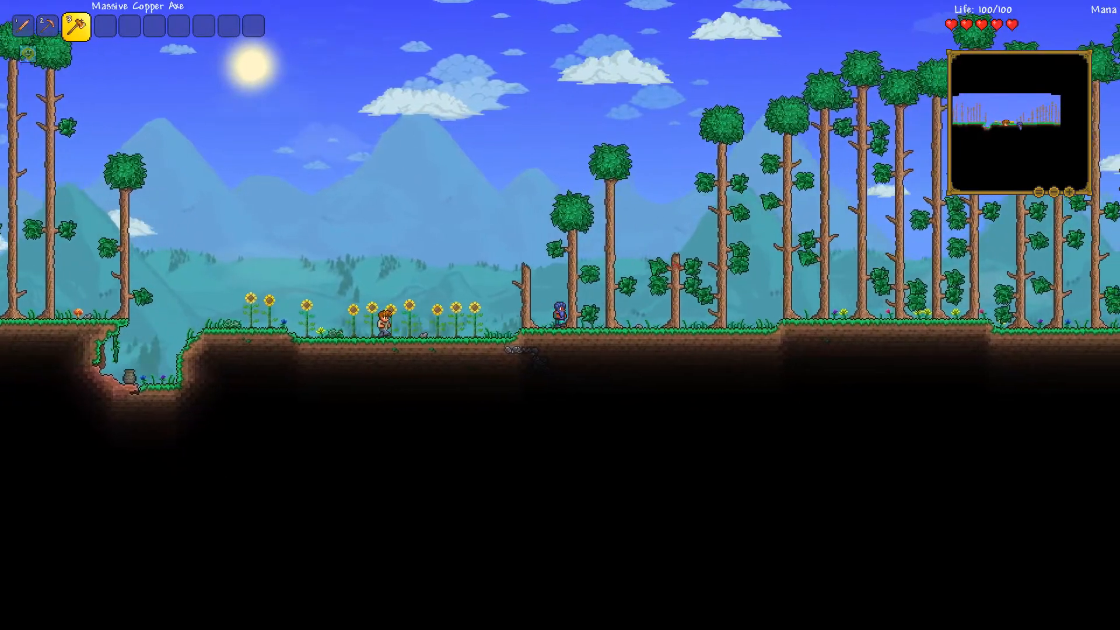
Walk the Terraria character across the sunny forest surface with trees and sunflowers
{"action": "key", "text": "d"}
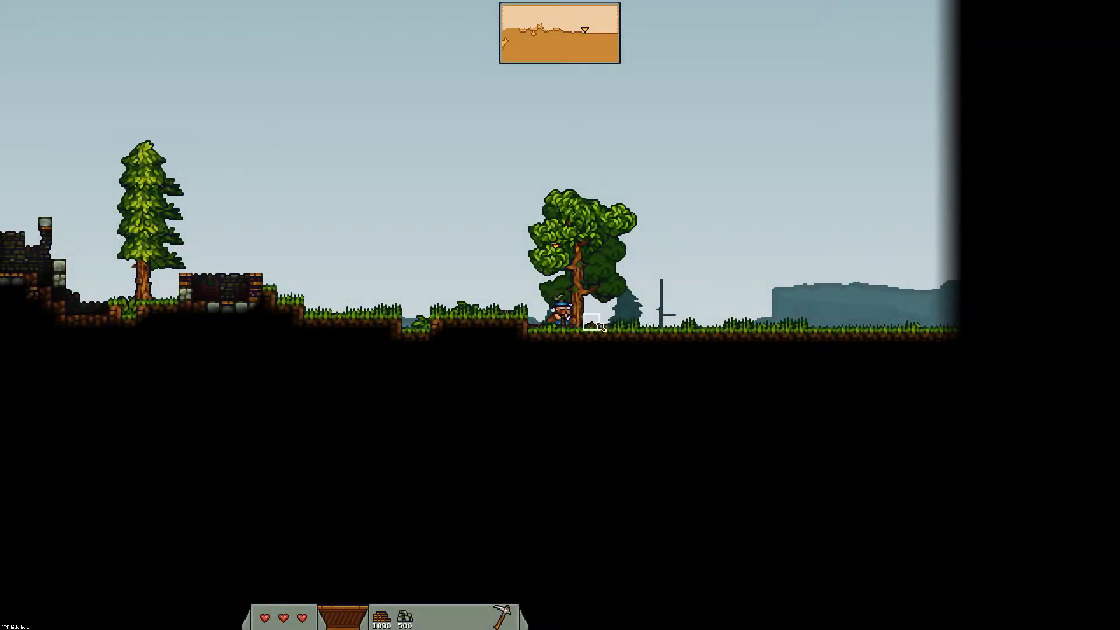
Chop down the tree beside the King Arthur's Gold builder for wood
{"action": "left_click", "coordinate": [591, 323]}
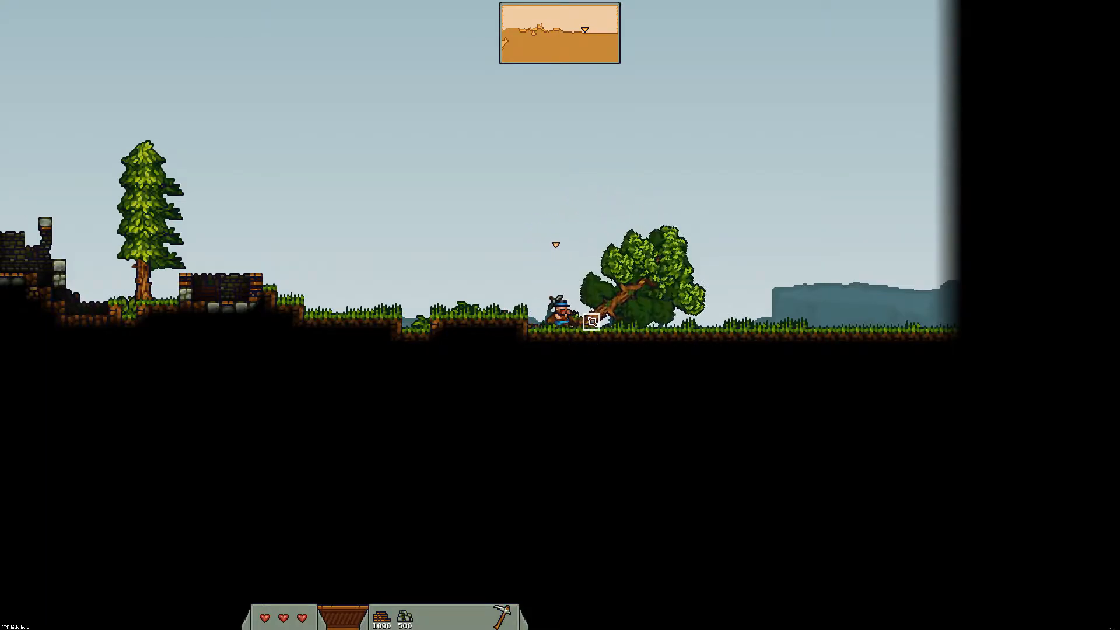
{"action": "left_click", "coordinate": [608, 315]}
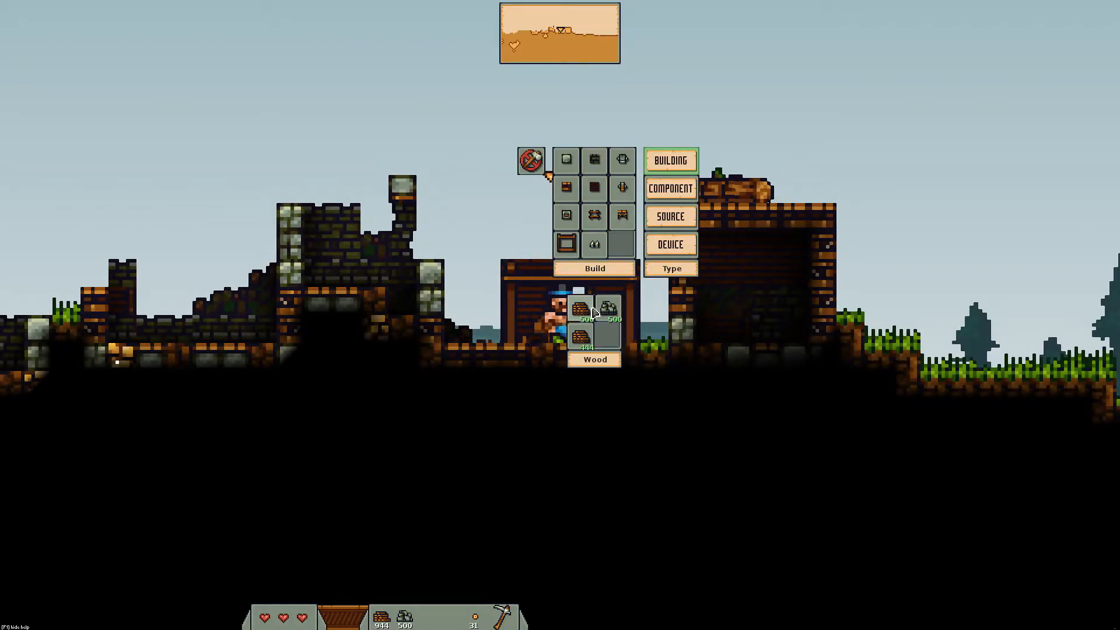
{"action": "mouse_move", "coordinate": [567, 187]}
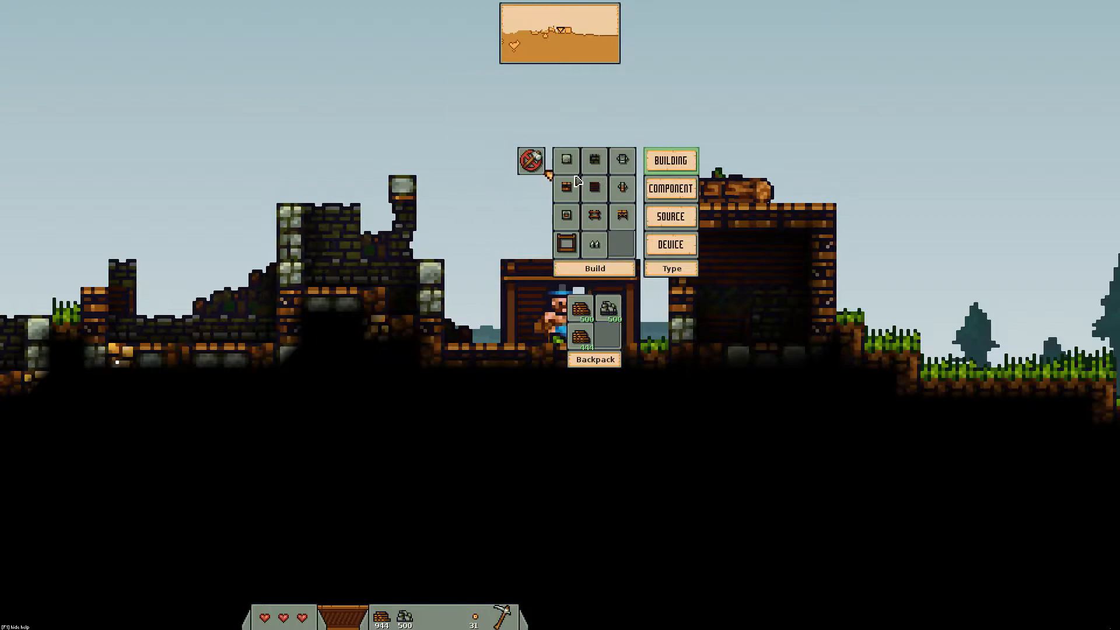
{"action": "mouse_move", "coordinate": [584, 176]}
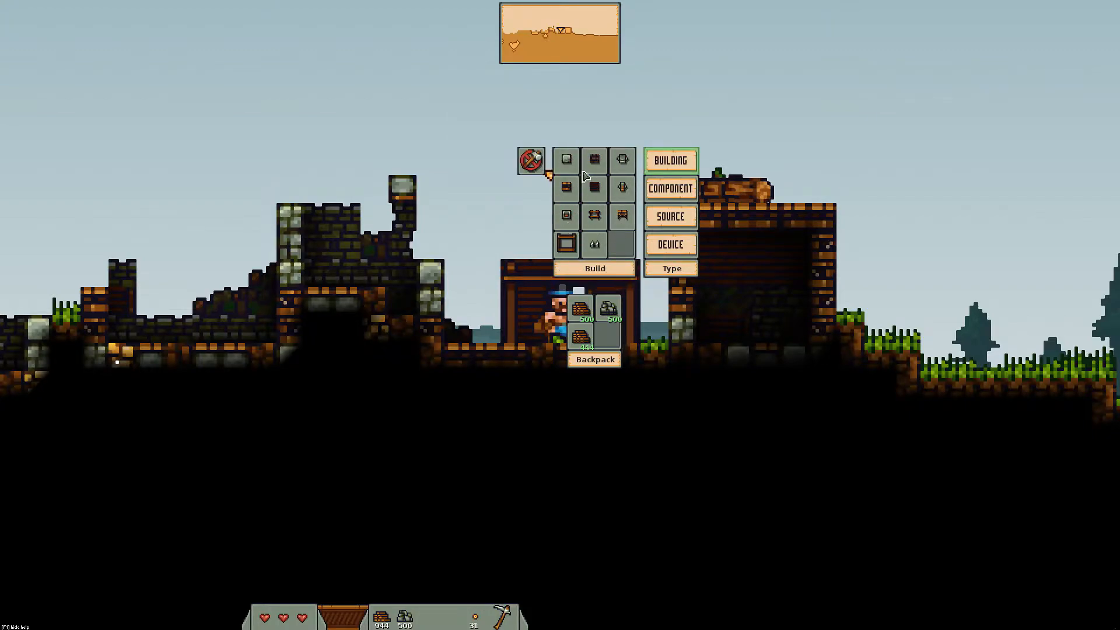
Browse the Component, Device and Source build lists, ending on the Resistor piece
{"action": "left_click", "coordinate": [671, 217]}
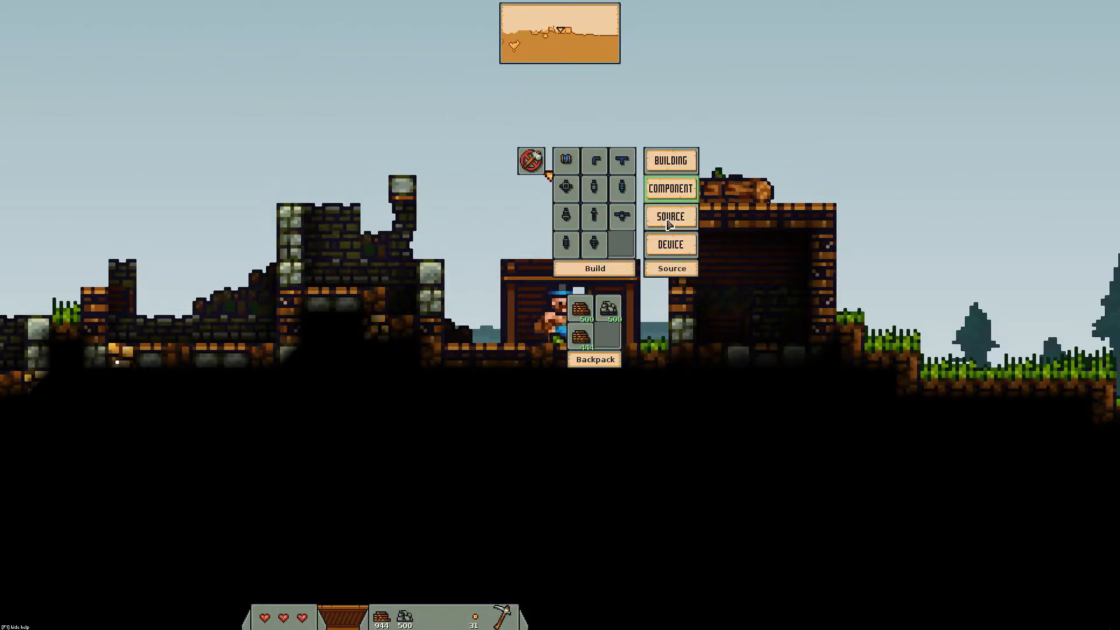
{"action": "left_click", "coordinate": [671, 244]}
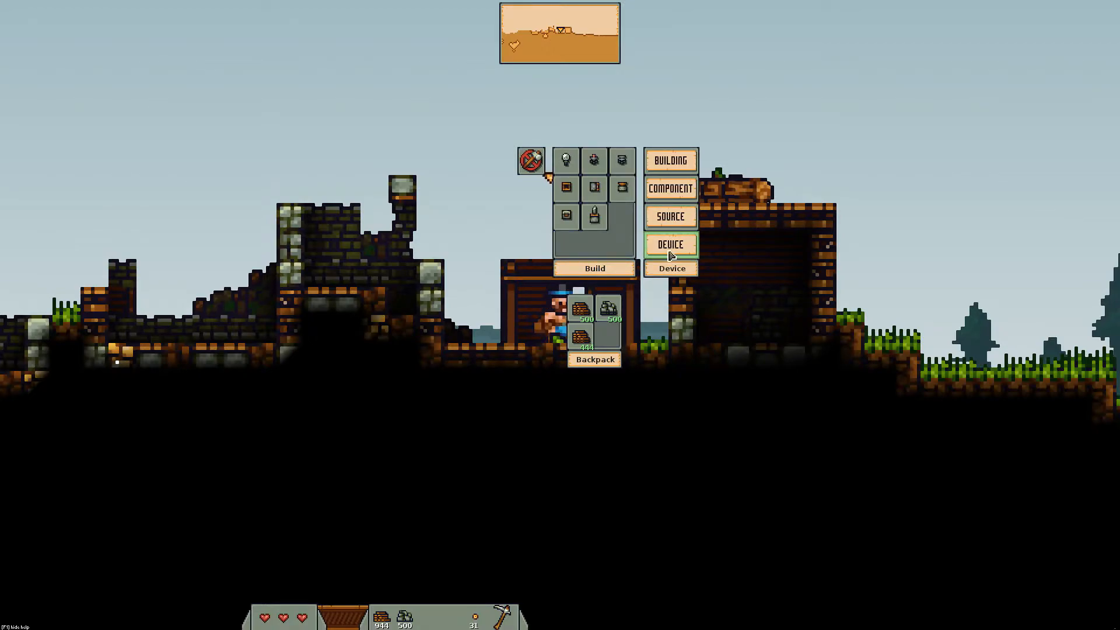
{"action": "left_click", "coordinate": [565, 159]}
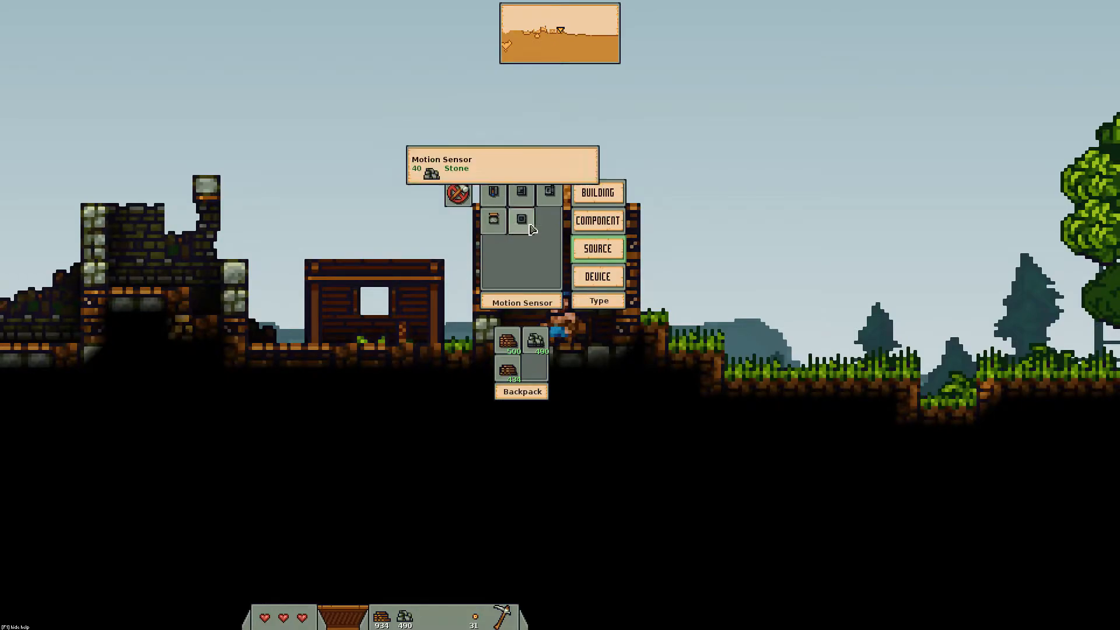
{"action": "left_click", "coordinate": [598, 277]}
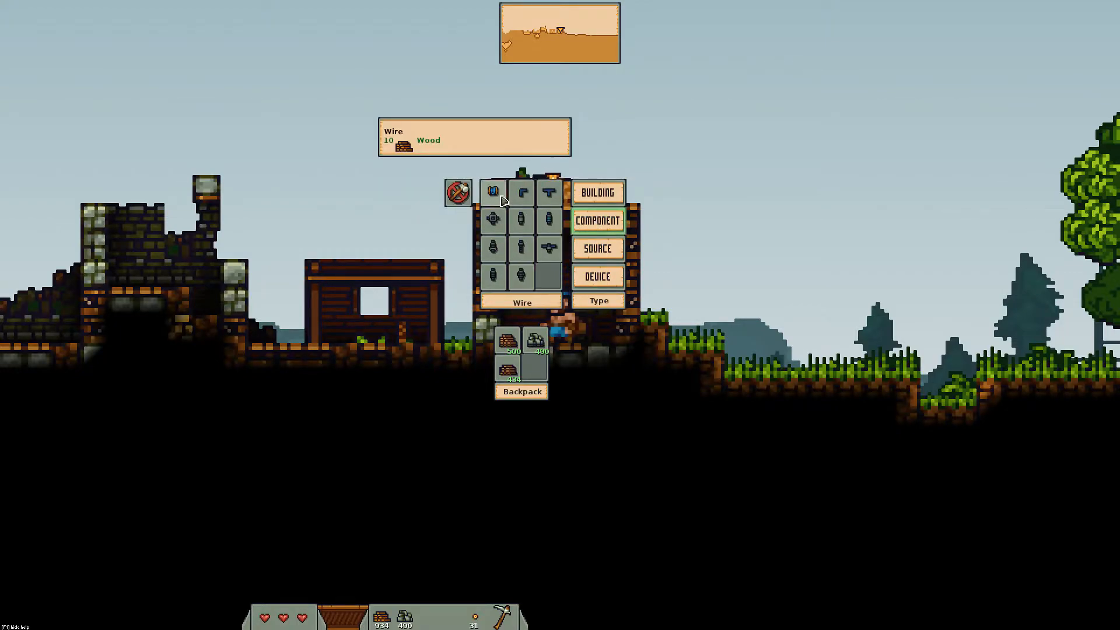
{"action": "mouse_move", "coordinate": [521, 220]}
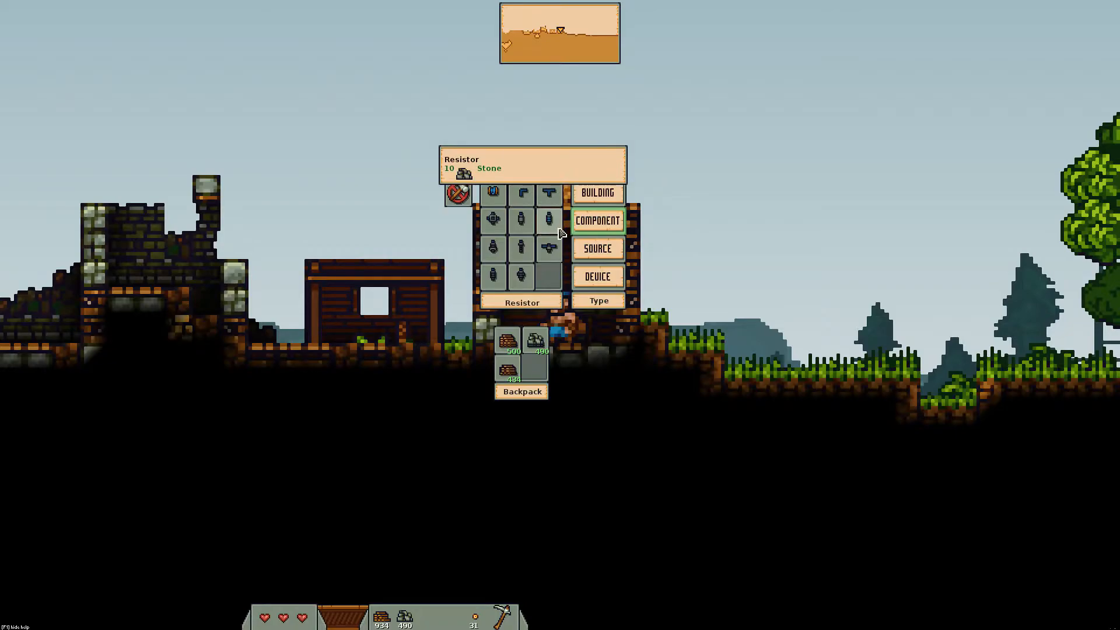
{"action": "left_click", "coordinate": [521, 220]}
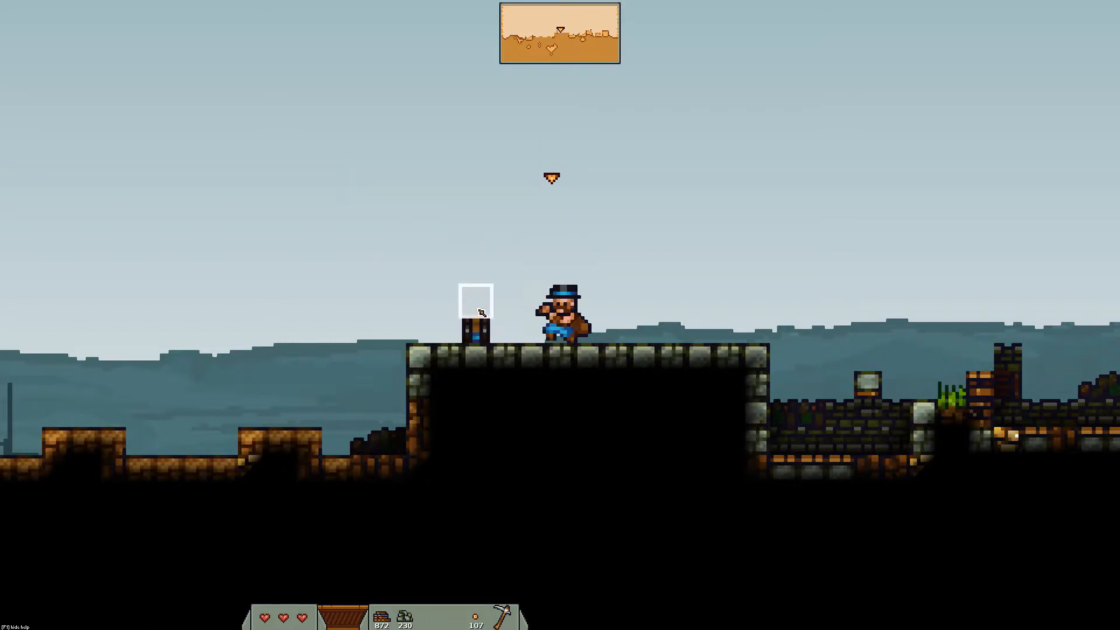
Place the selected mechanism piece on the stone platform beside the builder
{"action": "left_click", "coordinate": [481, 312]}
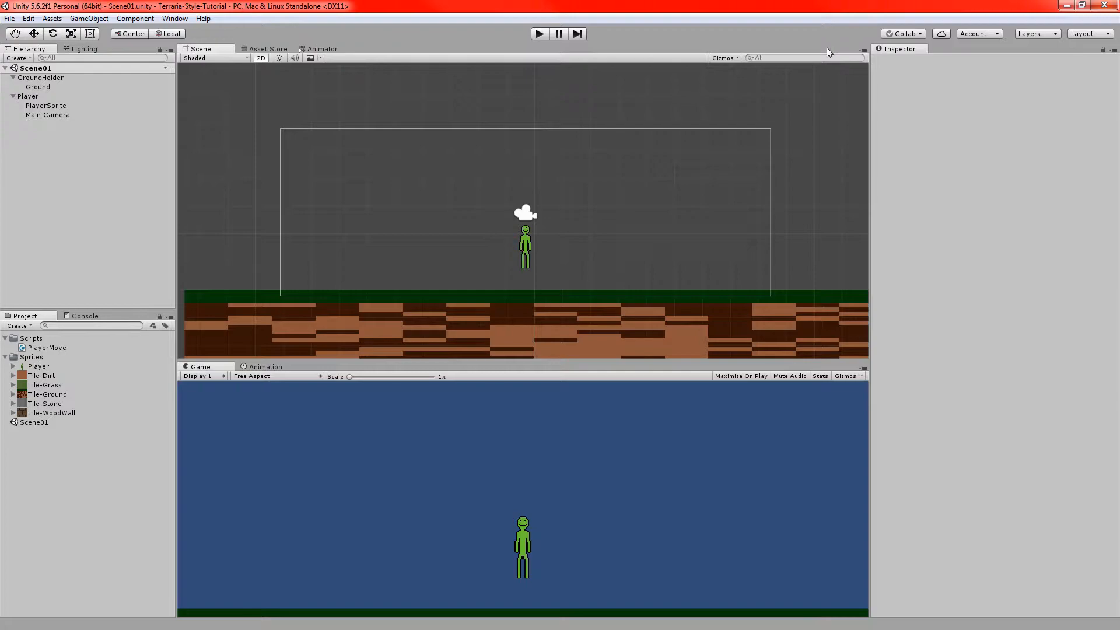
{"action": "mouse_move", "coordinate": [538, 43]}
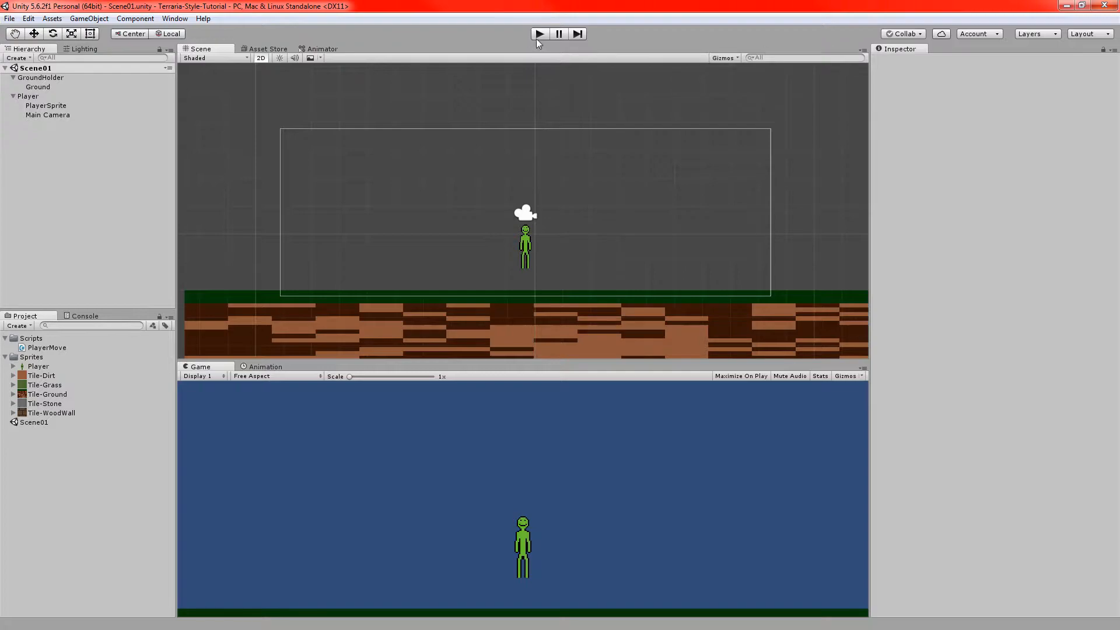
{"action": "mouse_move", "coordinate": [537, 41]}
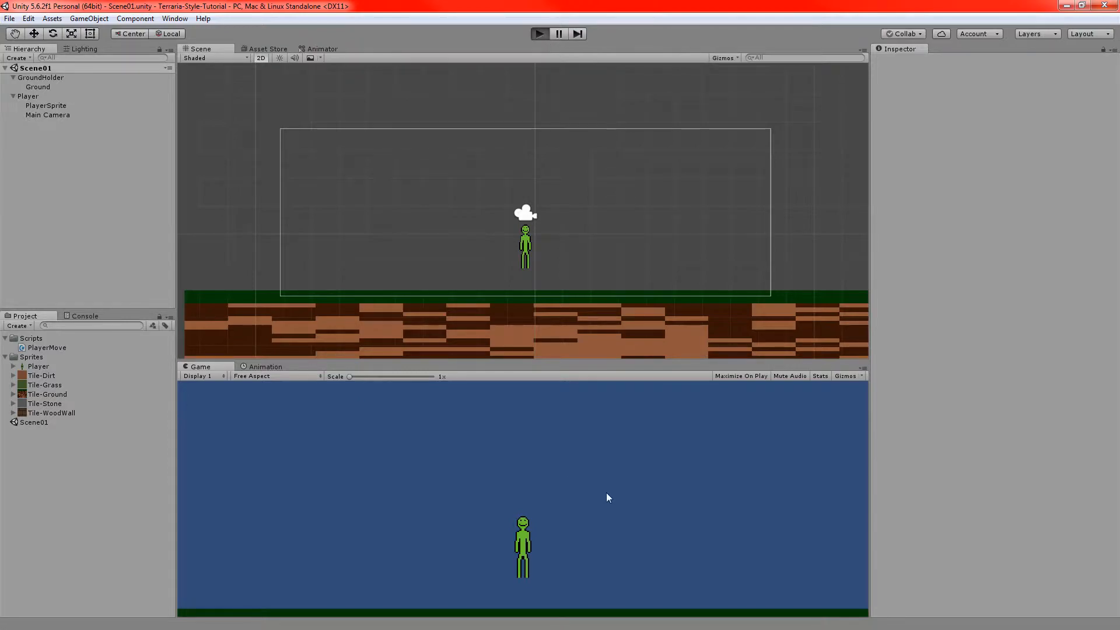
Play the Unity scene and let the player fall onto the striped ground
{"action": "left_click", "coordinate": [539, 34]}
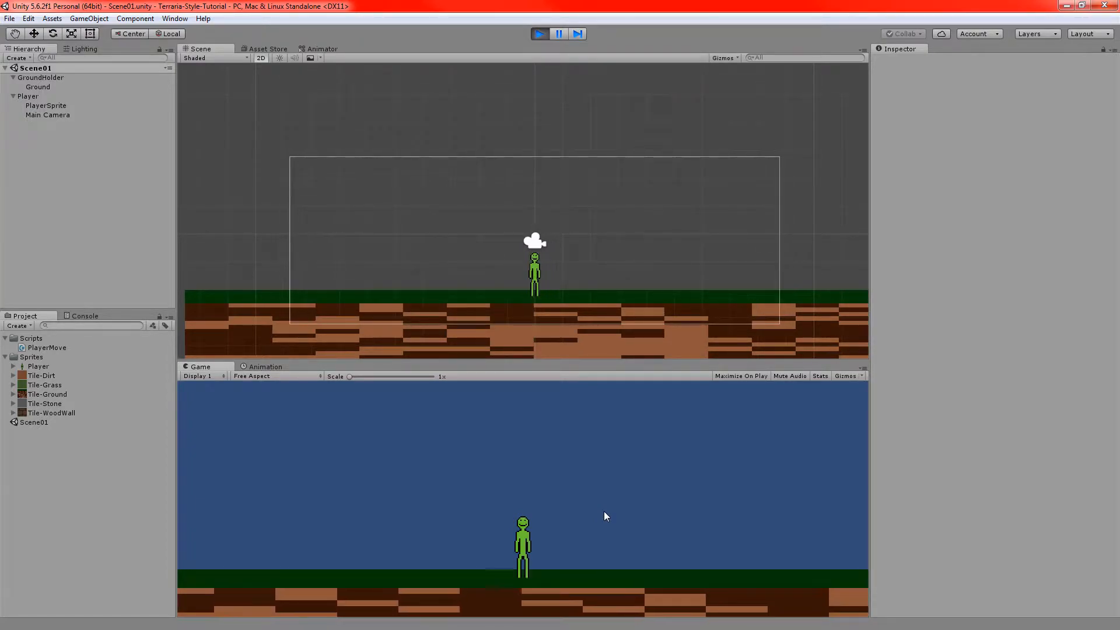
{"action": "left_click", "coordinate": [539, 34]}
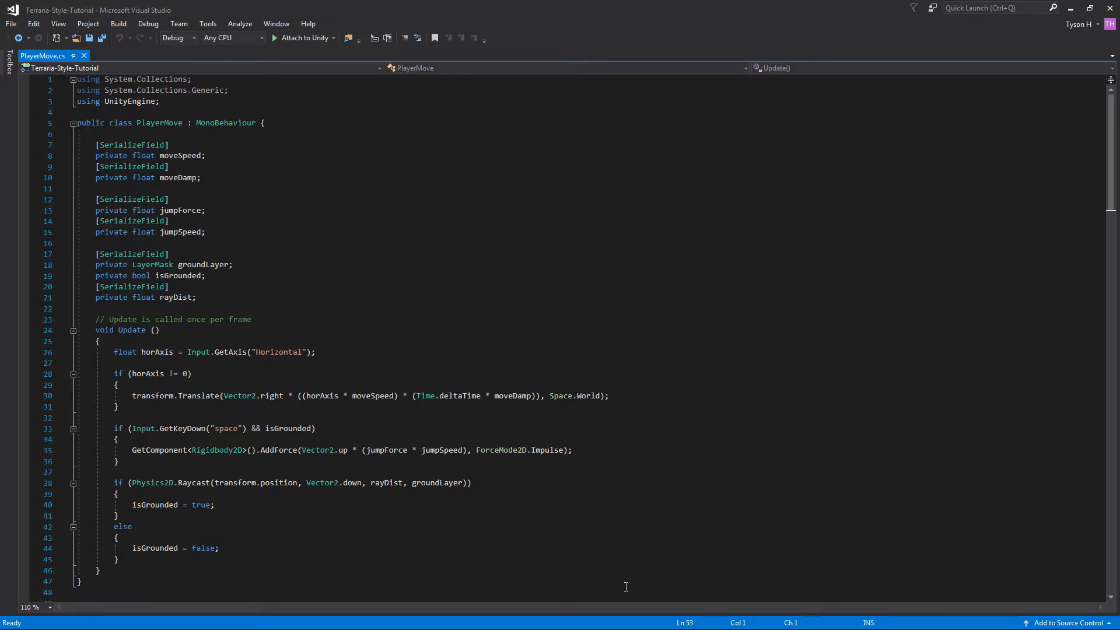
{"action": "mouse_move", "coordinate": [631, 538]}
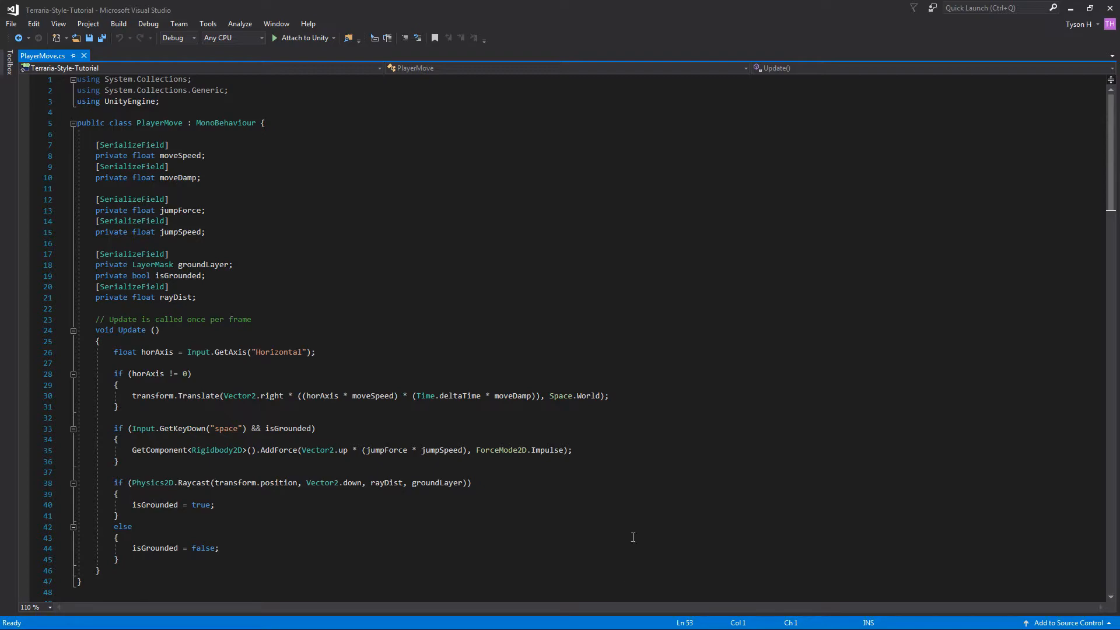
{"action": "mouse_move", "coordinate": [465, 576]}
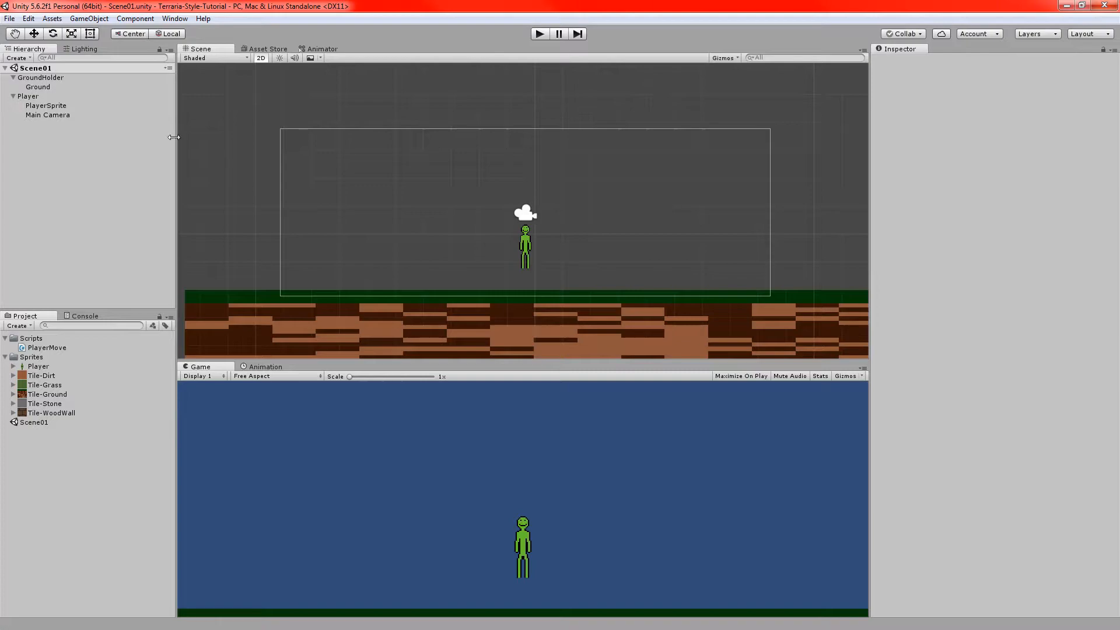
Select Player to view its Rigidbody 2D, Box Collider 2D and Player Move components
{"action": "left_click", "coordinate": [28, 96]}
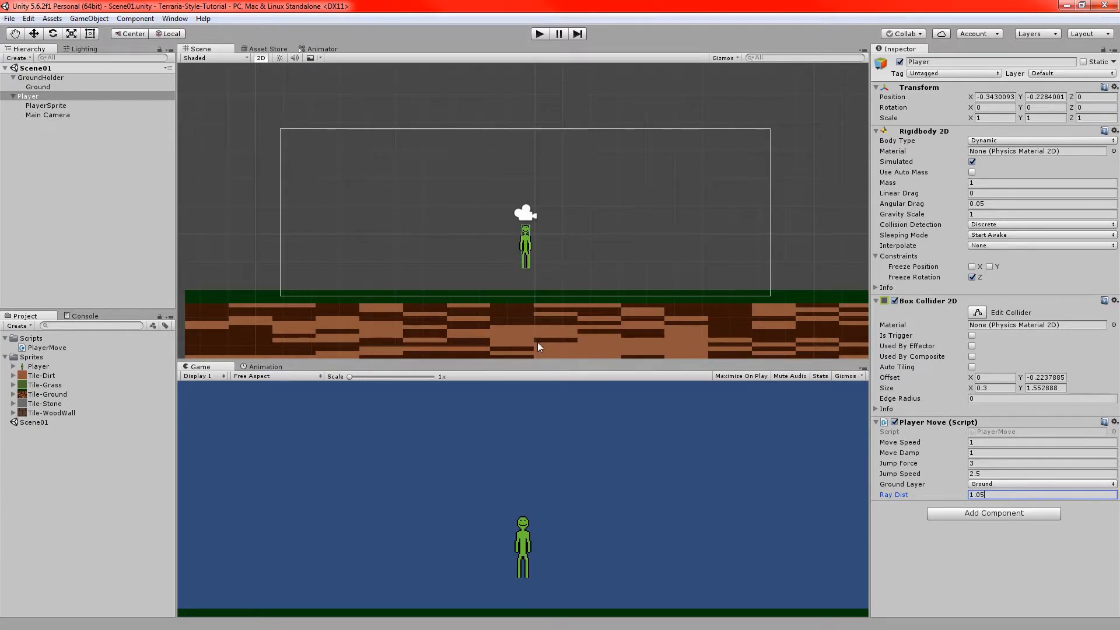
{"action": "mouse_move", "coordinate": [522, 324]}
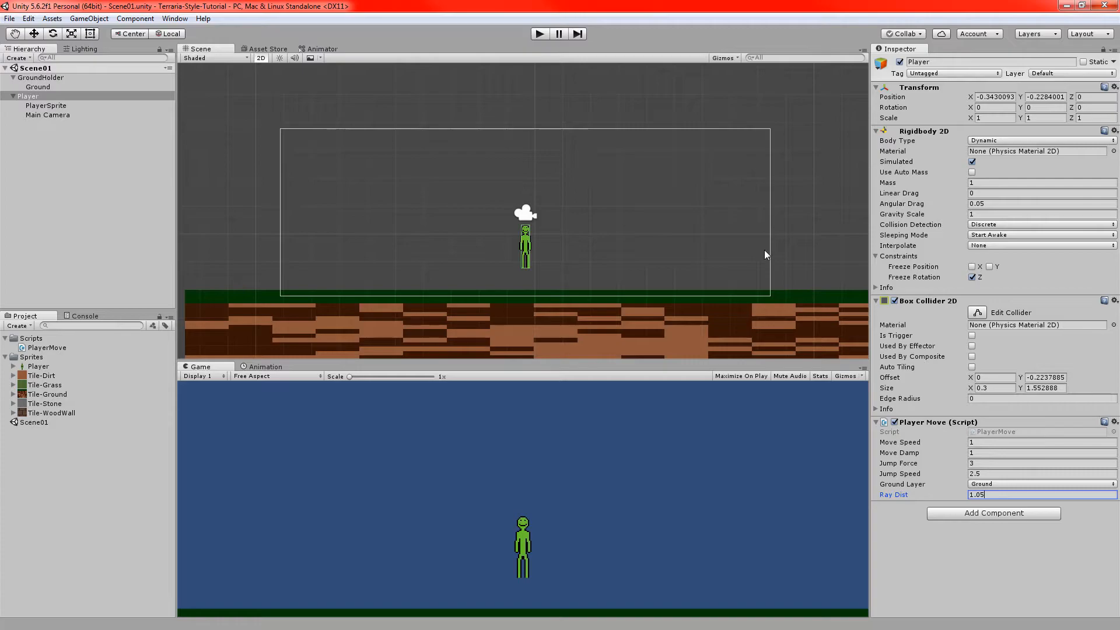
{"action": "mouse_move", "coordinate": [281, 265]}
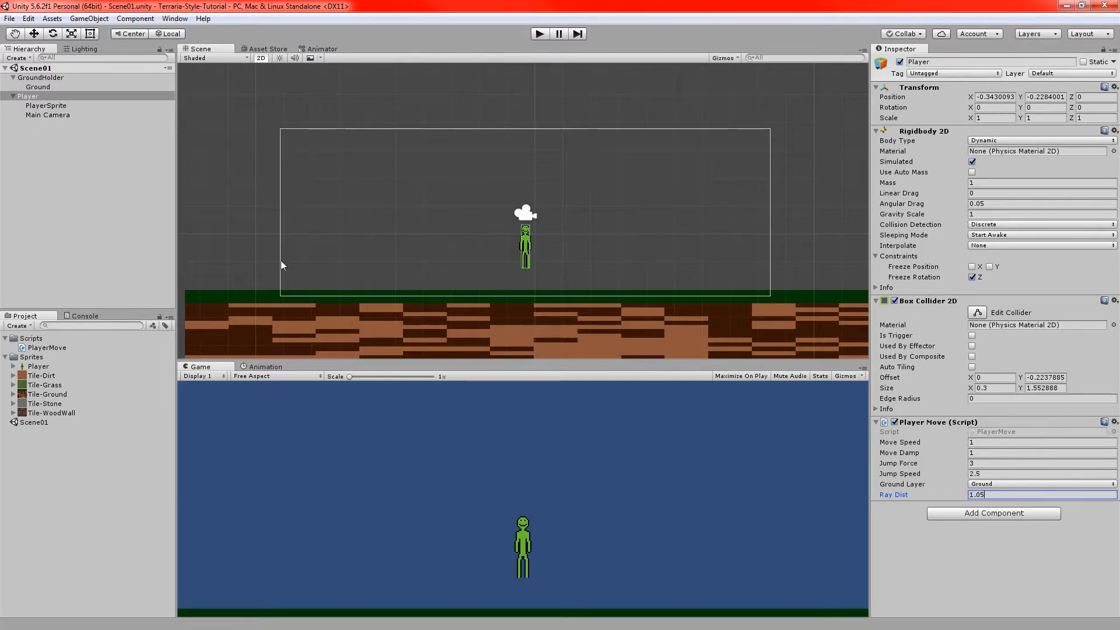
{"action": "left_click", "coordinate": [37, 87]}
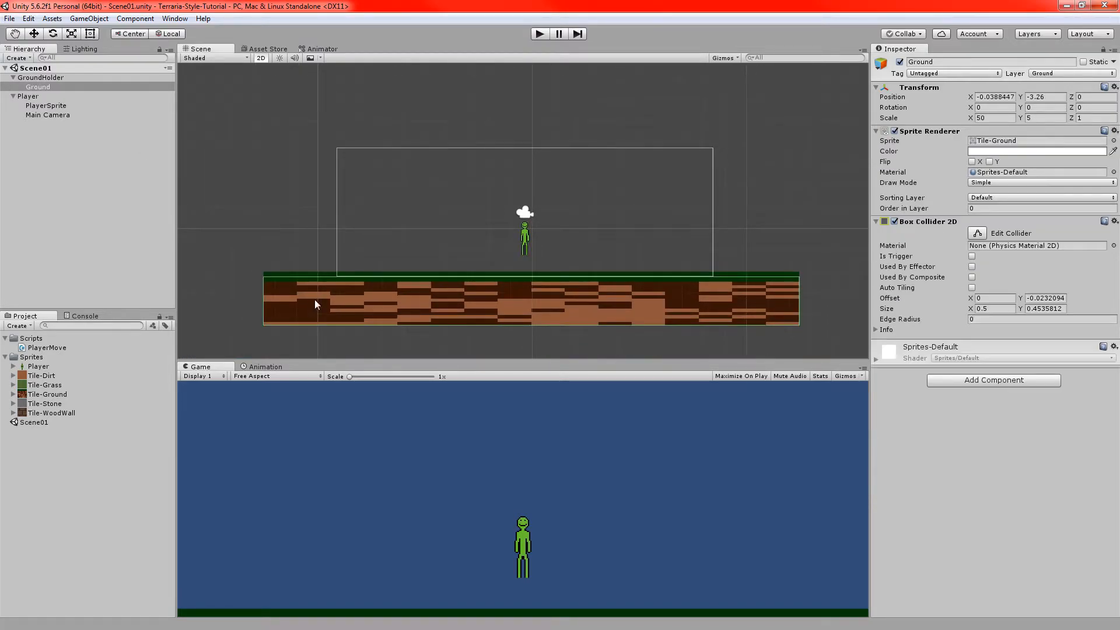
{"action": "mouse_move", "coordinate": [747, 315]}
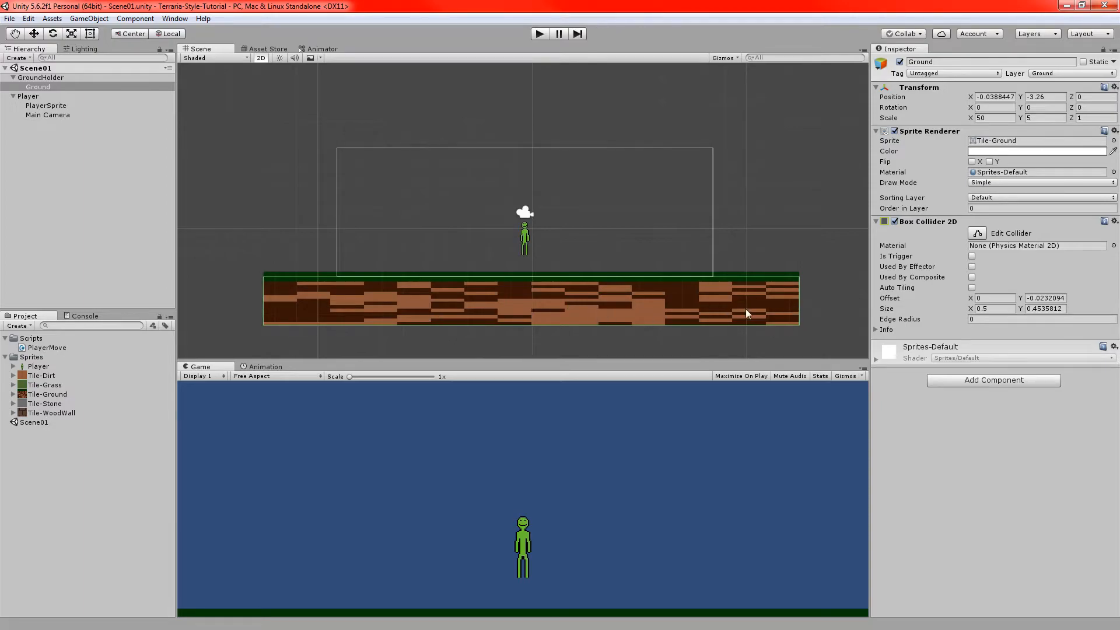
{"action": "mouse_move", "coordinate": [788, 282]}
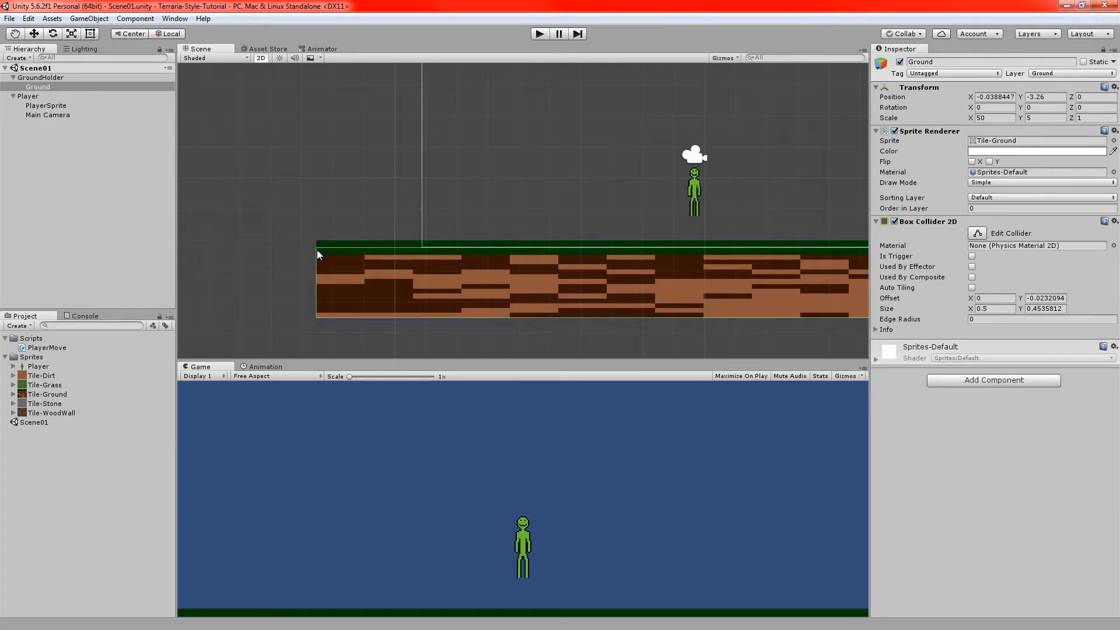
{"action": "mouse_move", "coordinate": [429, 254]}
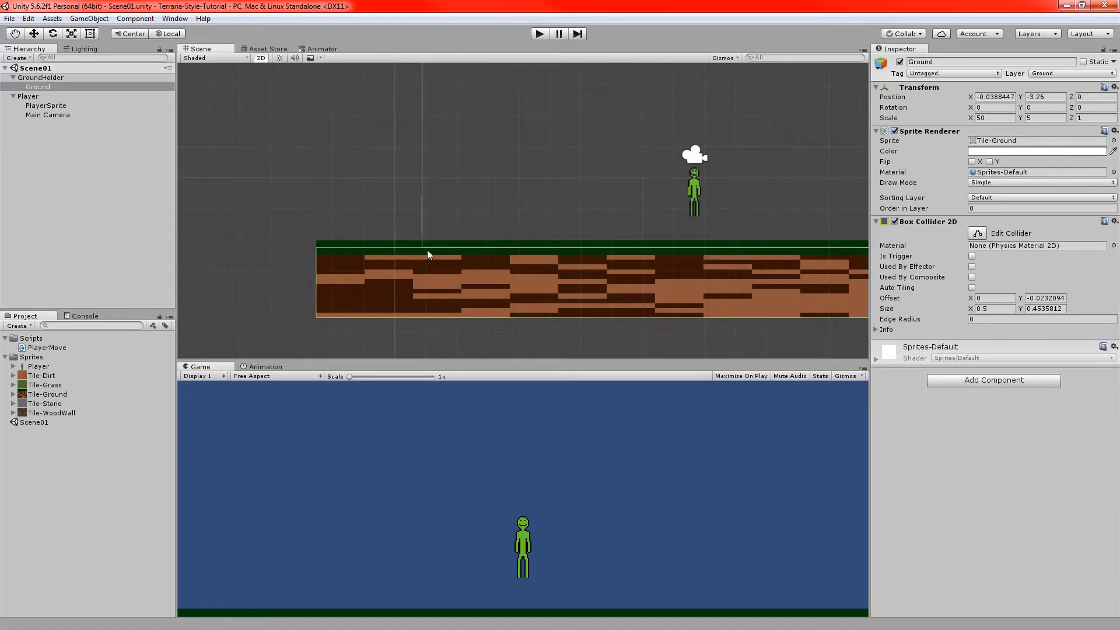
{"action": "mouse_move", "coordinate": [385, 293]}
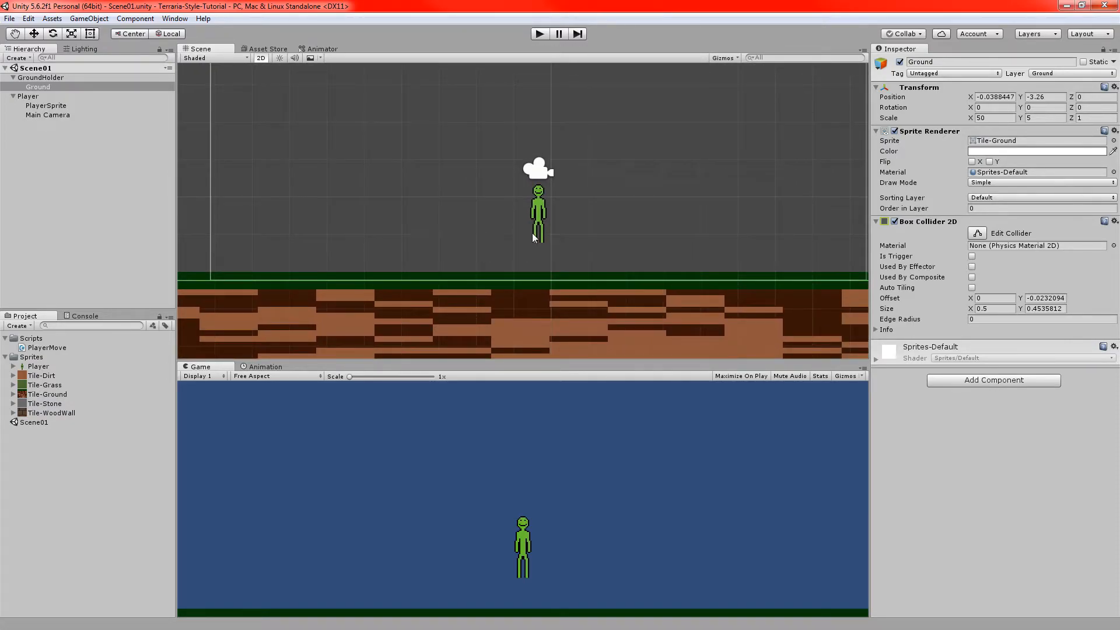
{"action": "mouse_move", "coordinate": [498, 316]}
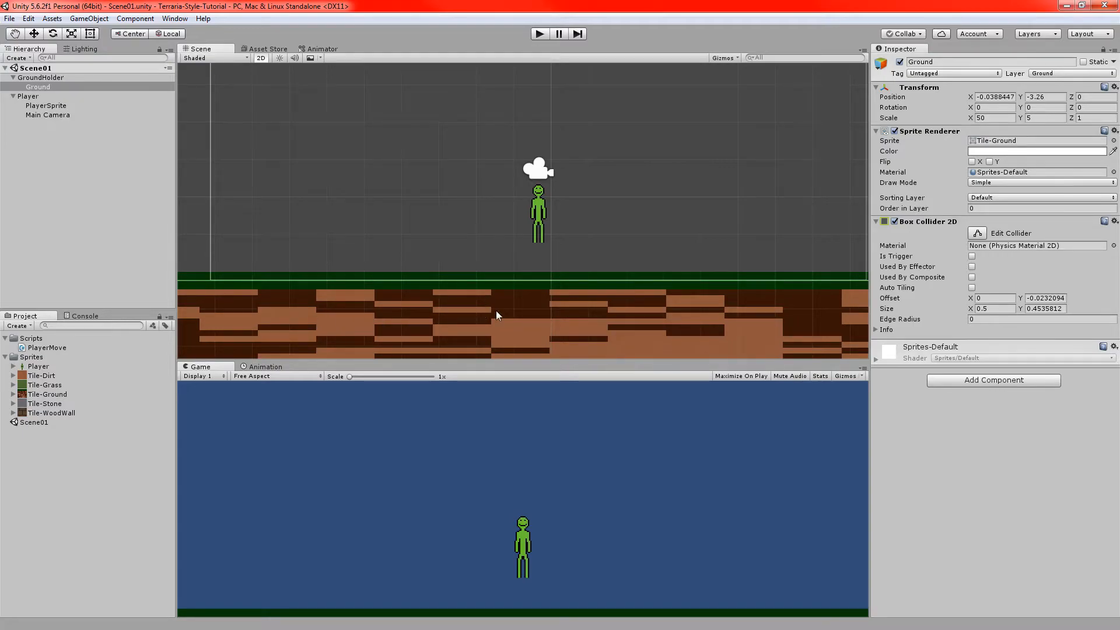
{"action": "mouse_move", "coordinate": [370, 257]}
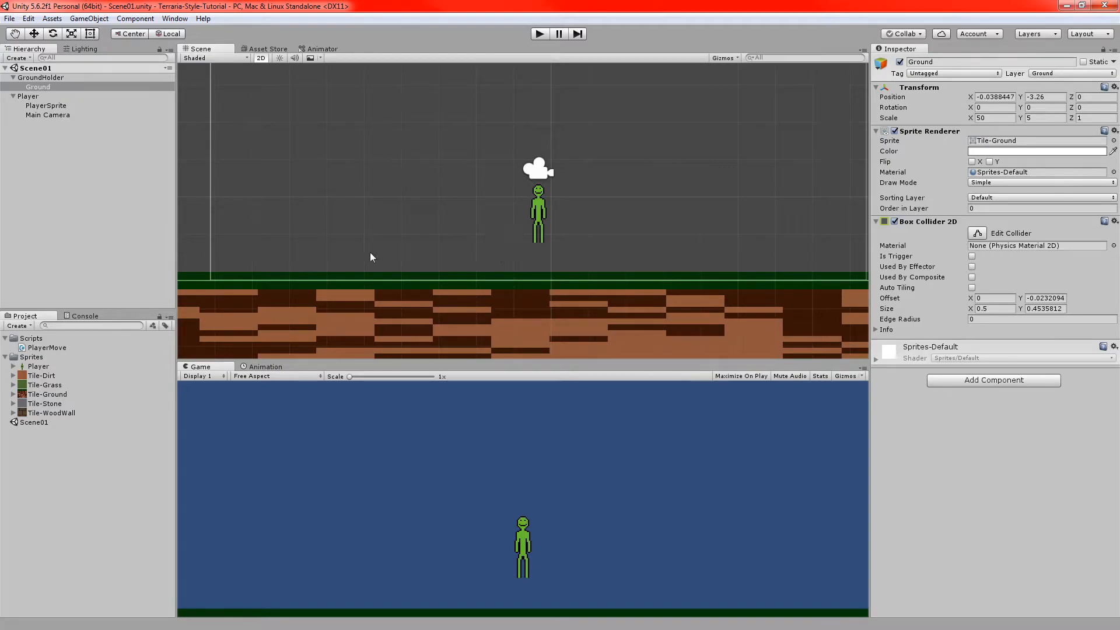
{"action": "mouse_move", "coordinate": [407, 344]}
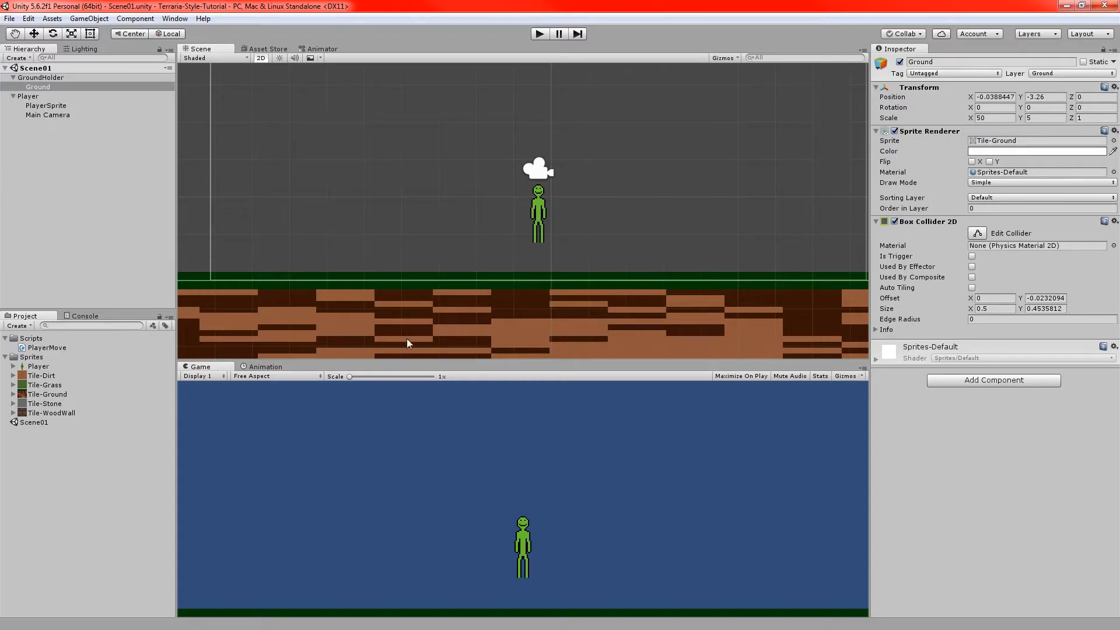
{"action": "mouse_move", "coordinate": [617, 544]}
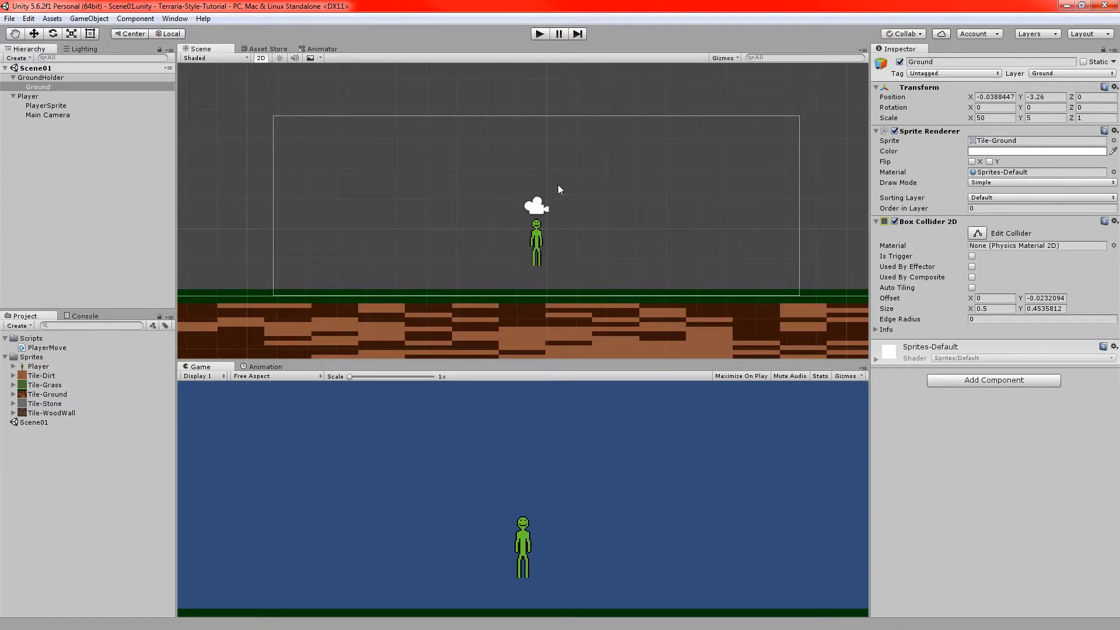
{"action": "mouse_move", "coordinate": [246, 241]}
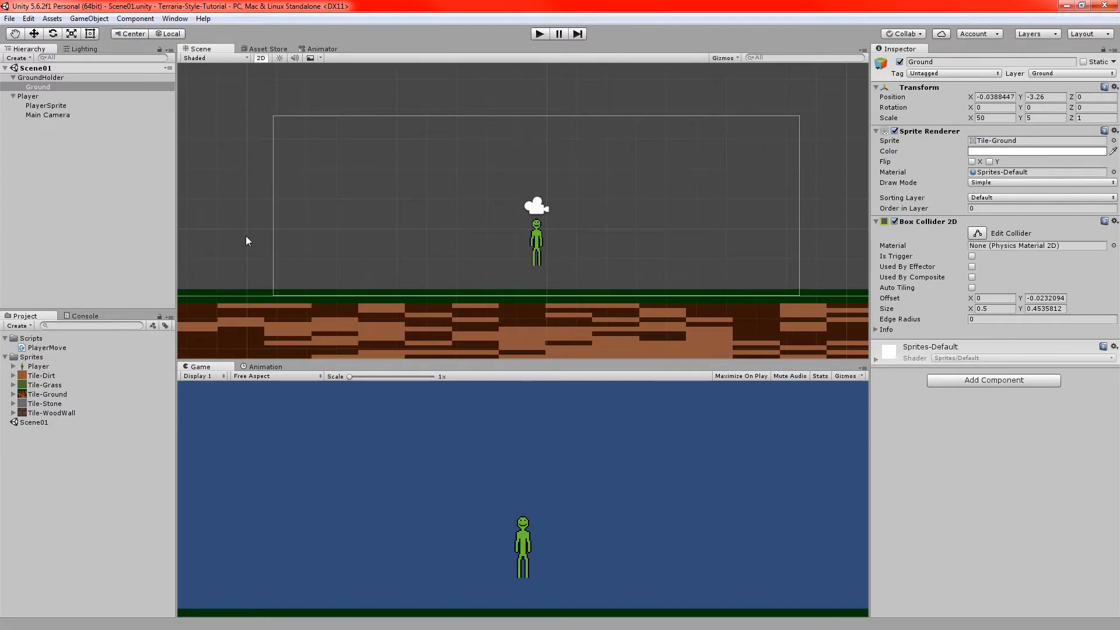
{"action": "mouse_move", "coordinate": [194, 78]}
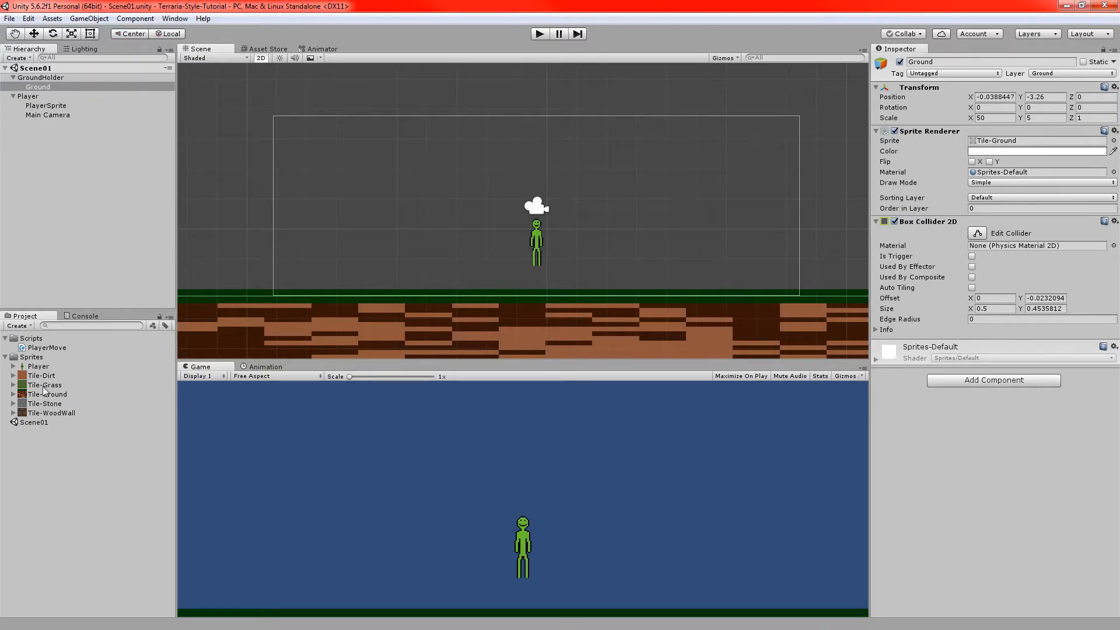
Compare the Player and tile sprites' import settings, ending on Dirt, Grass and Stone together
{"action": "left_click", "coordinate": [41, 375]}
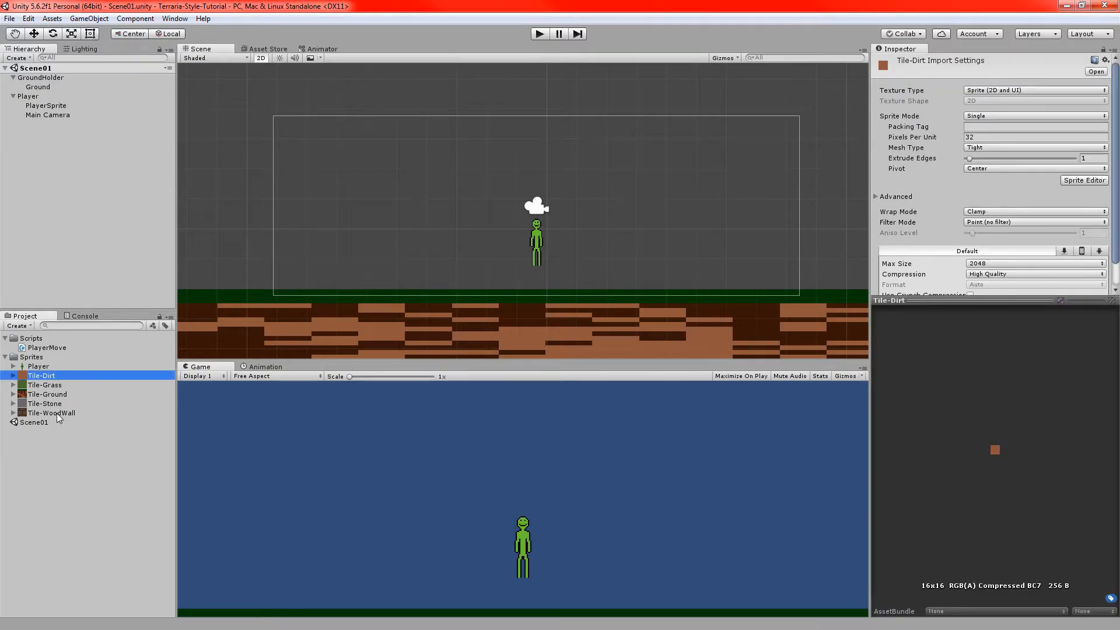
{"action": "left_click", "coordinate": [38, 366]}
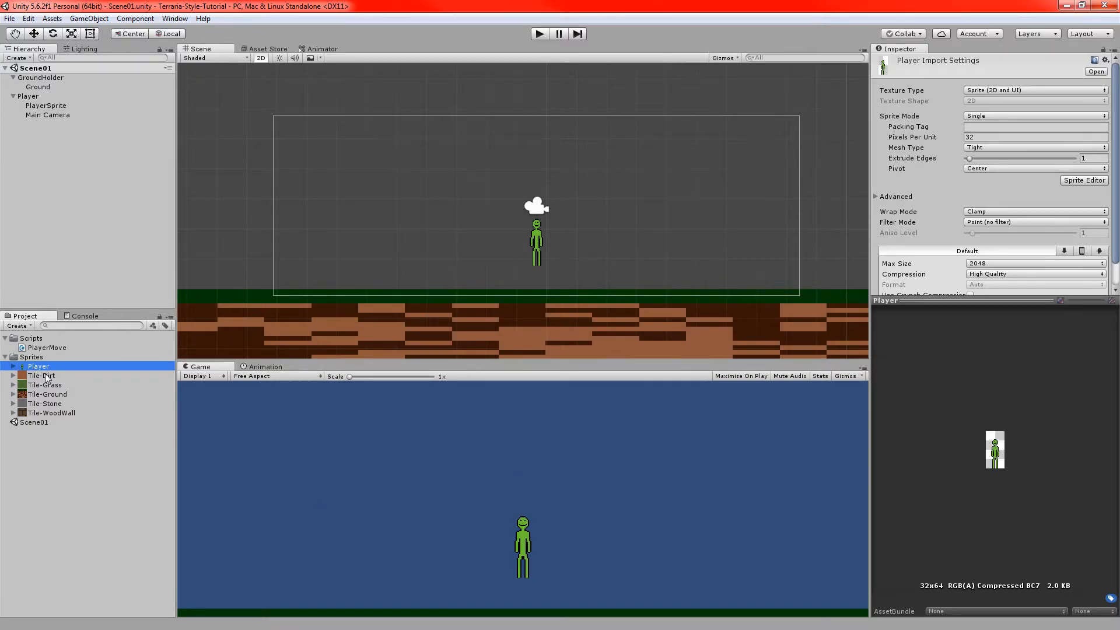
{"action": "left_click", "coordinate": [42, 375]}
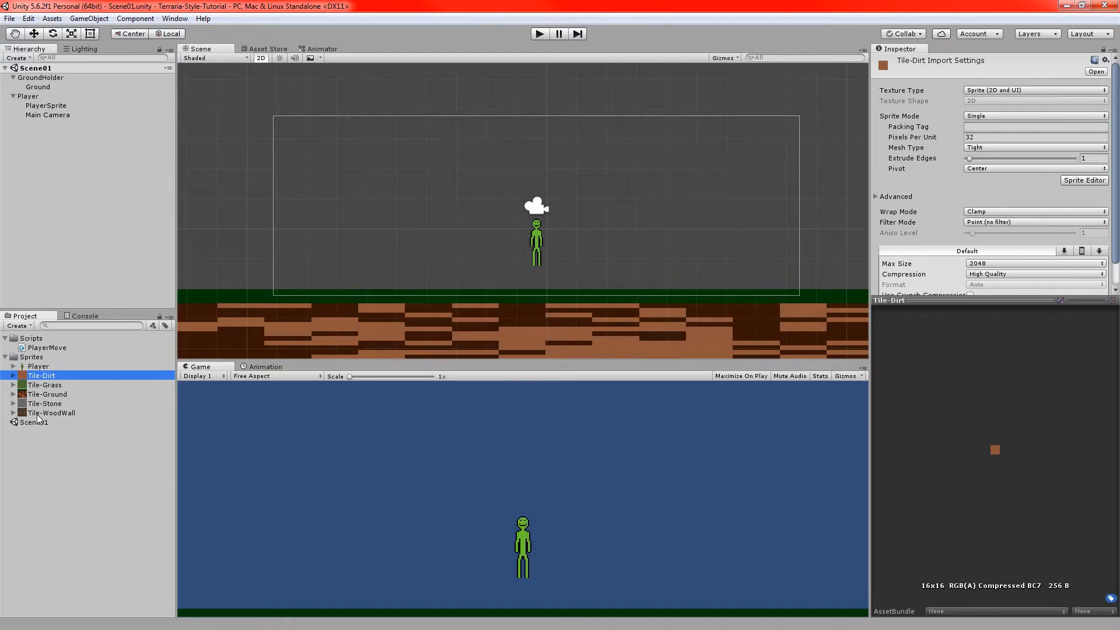
{"action": "left_click", "coordinate": [50, 413]}
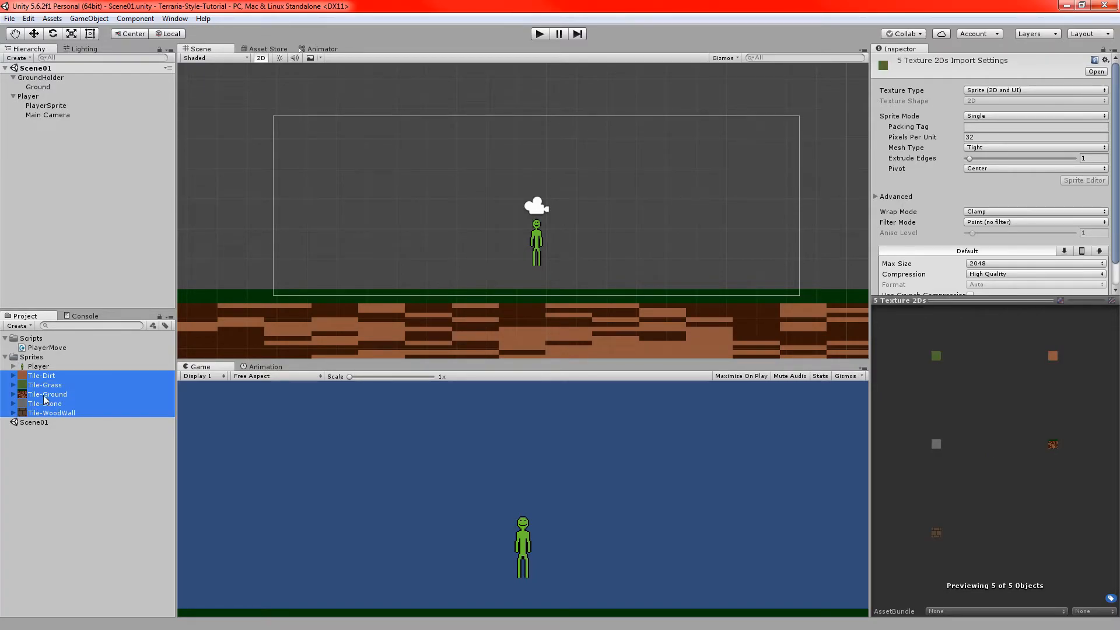
{"action": "left_click", "coordinate": [47, 395]}
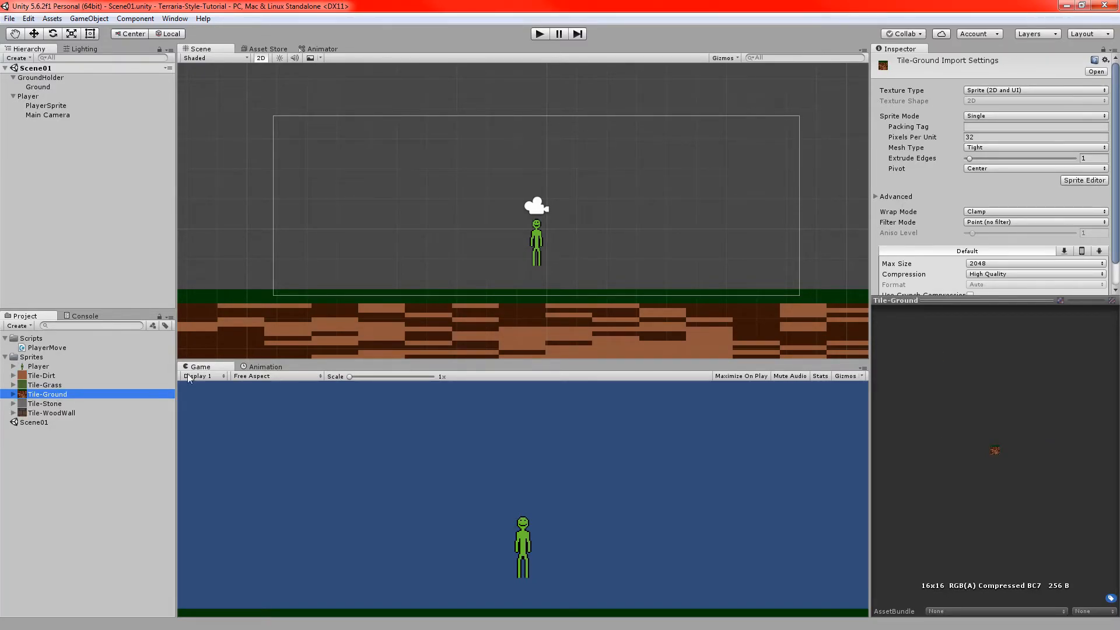
{"action": "left_click", "coordinate": [52, 413]}
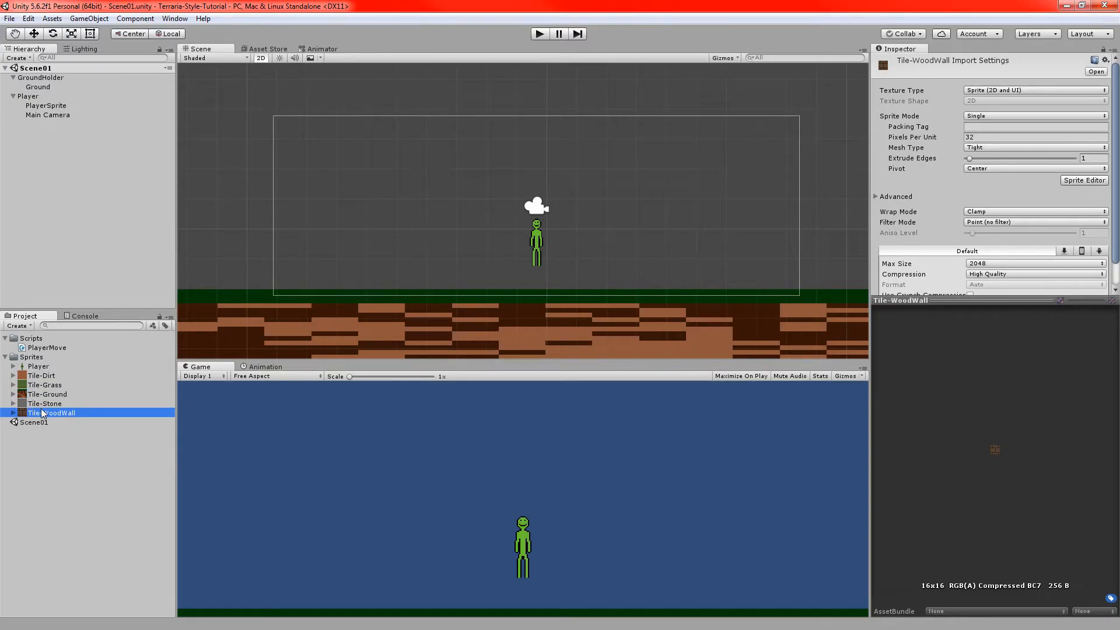
{"action": "mouse_move", "coordinate": [337, 249]}
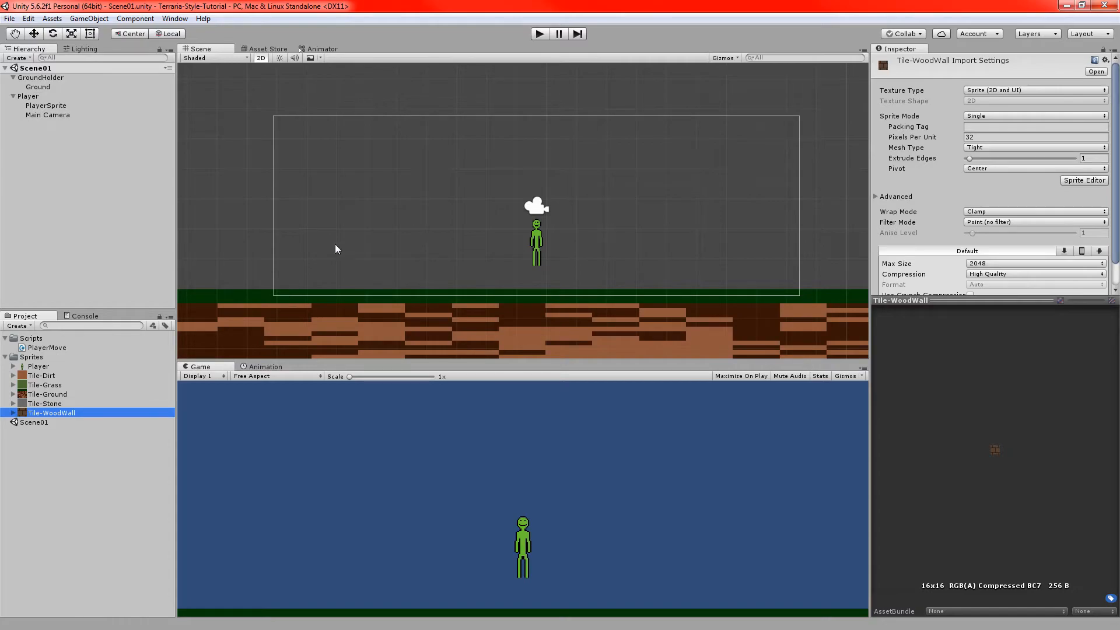
{"action": "left_click", "coordinate": [44, 403]}
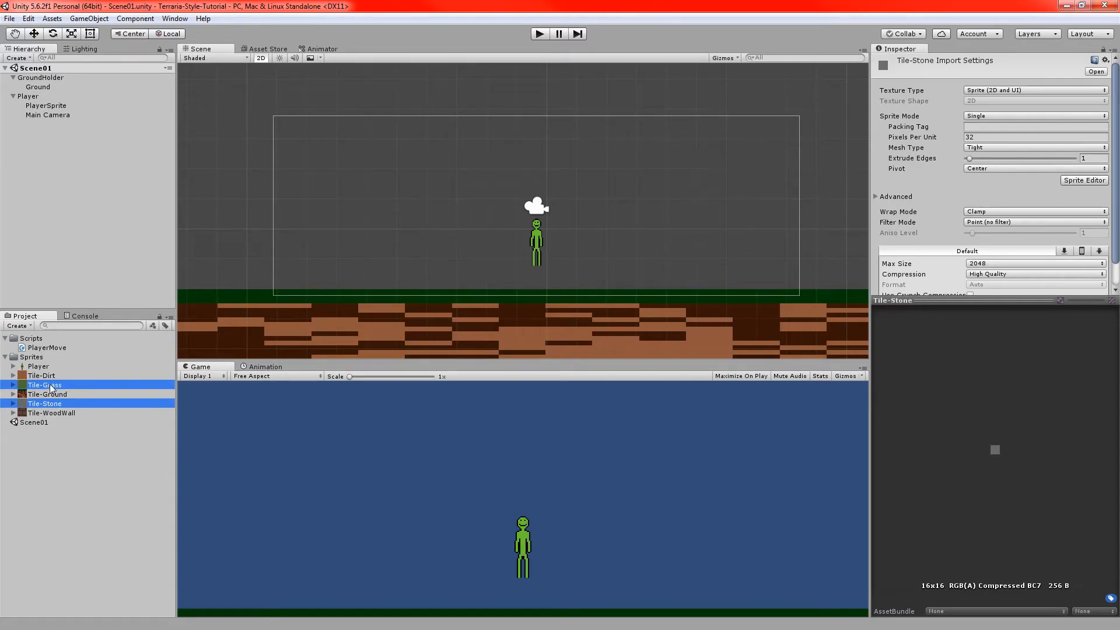
{"action": "left_click", "coordinate": [41, 375]}
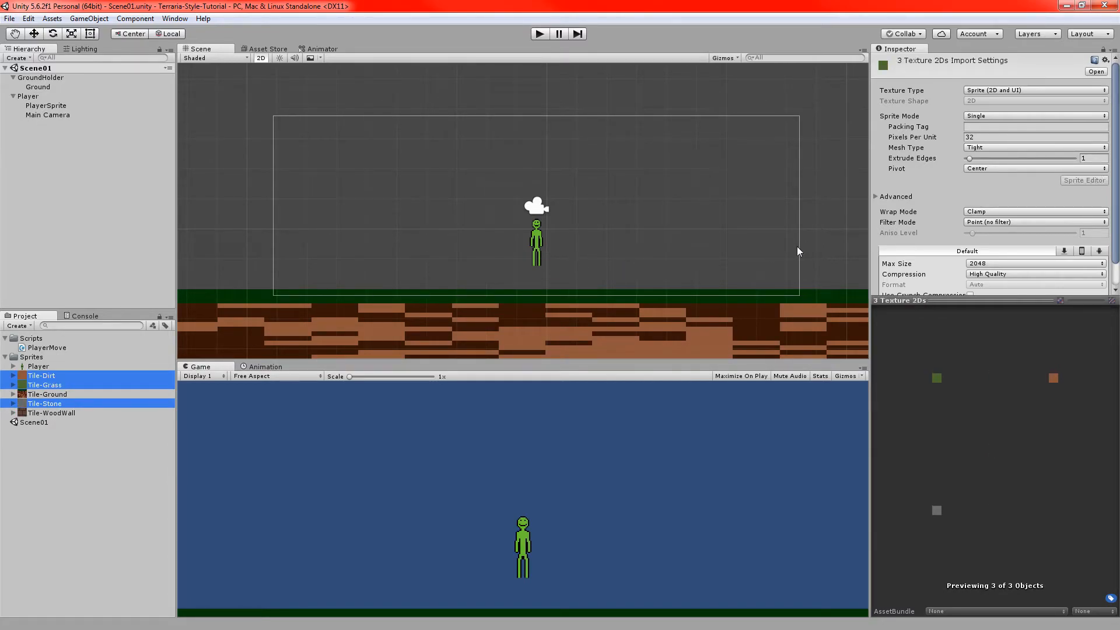
{"action": "mouse_move", "coordinate": [243, 341]}
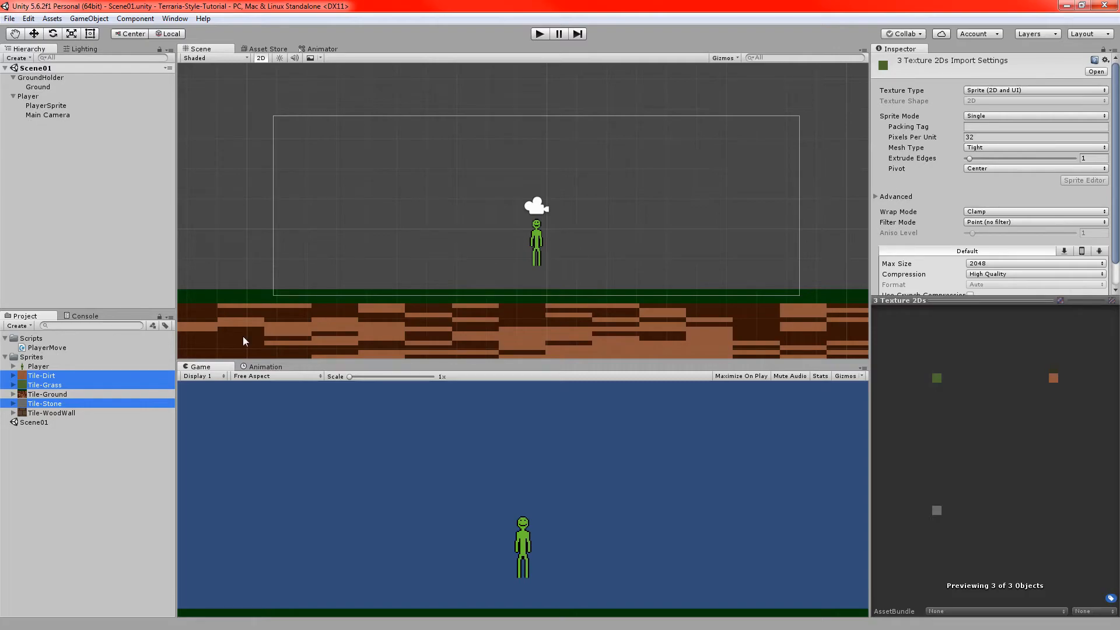
{"action": "mouse_move", "coordinate": [617, 256]}
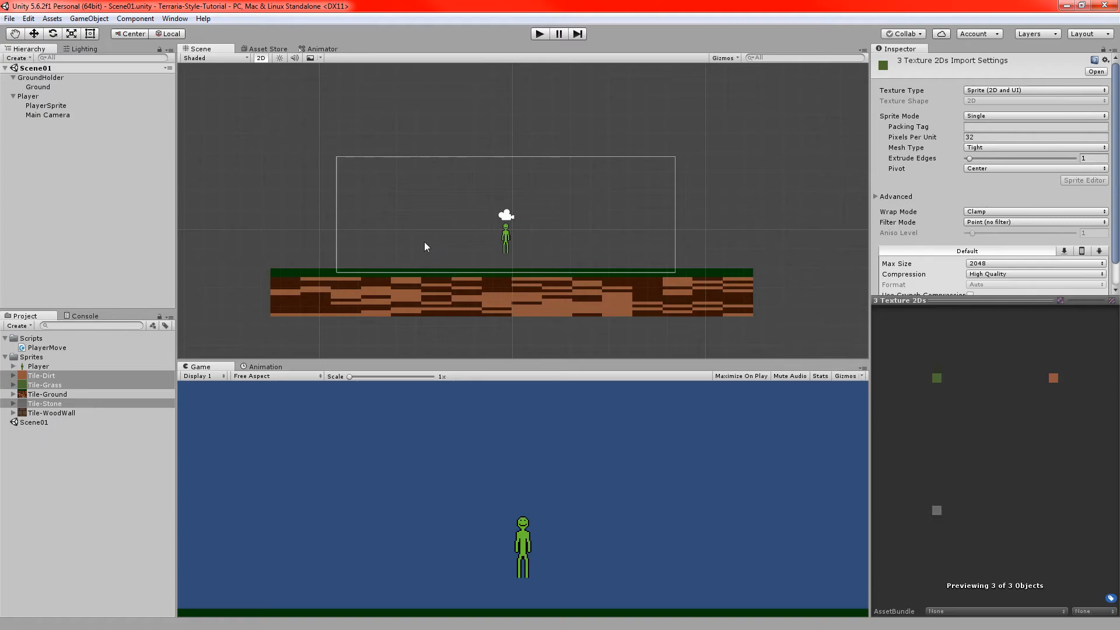
{"action": "mouse_move", "coordinate": [29, 102]}
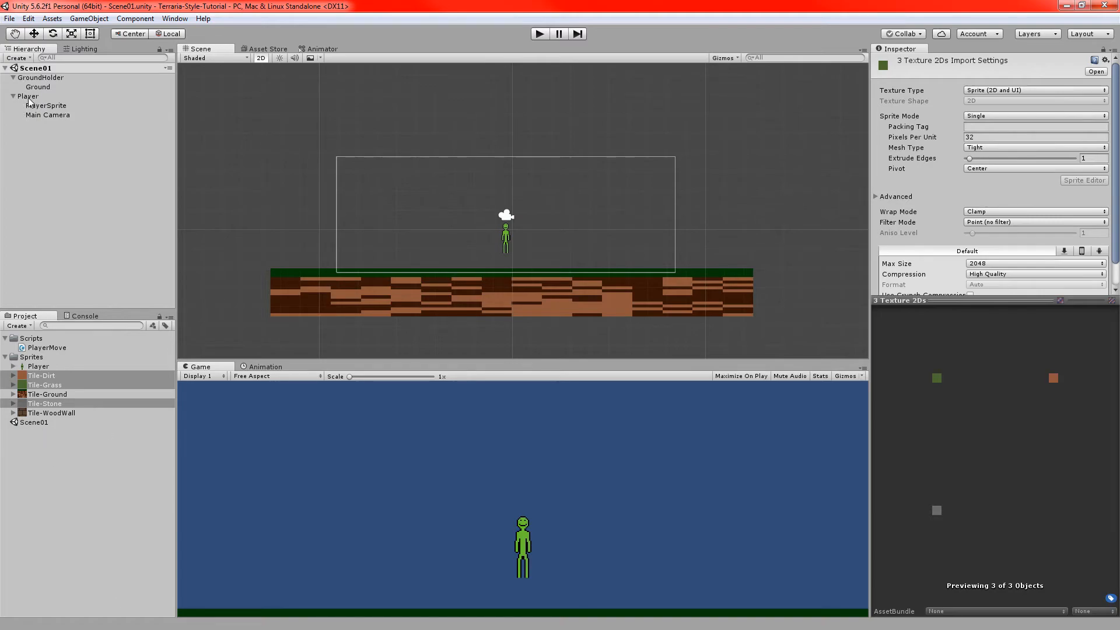
Review Player's physics and movement components, then PlayerSprite's Sprite Renderer with order 100
{"action": "left_click", "coordinate": [29, 95]}
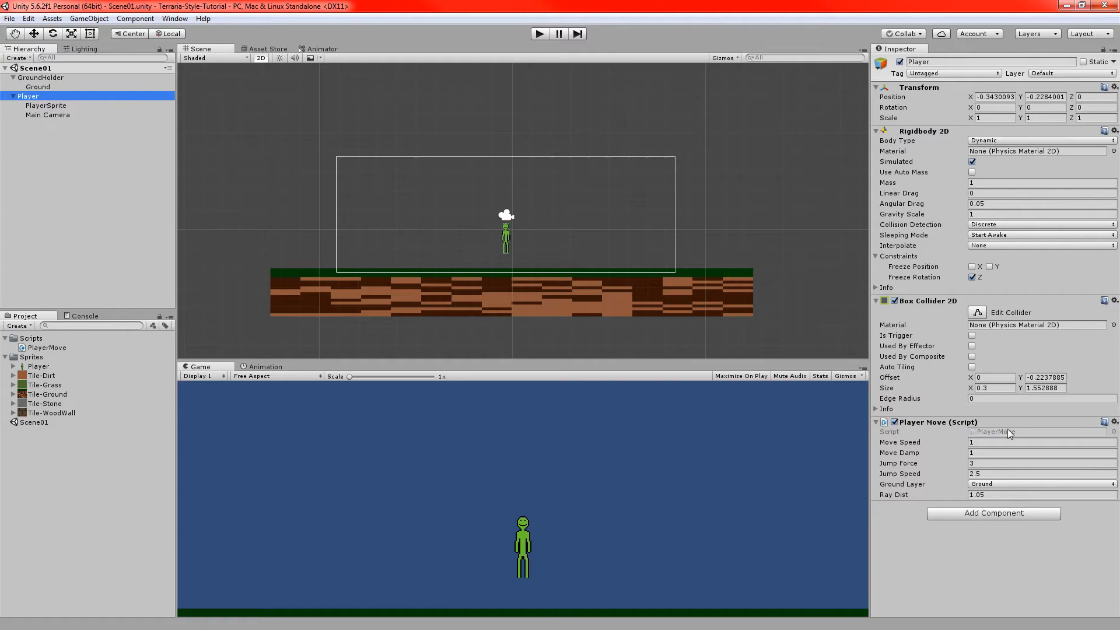
{"action": "mouse_move", "coordinate": [885, 219]}
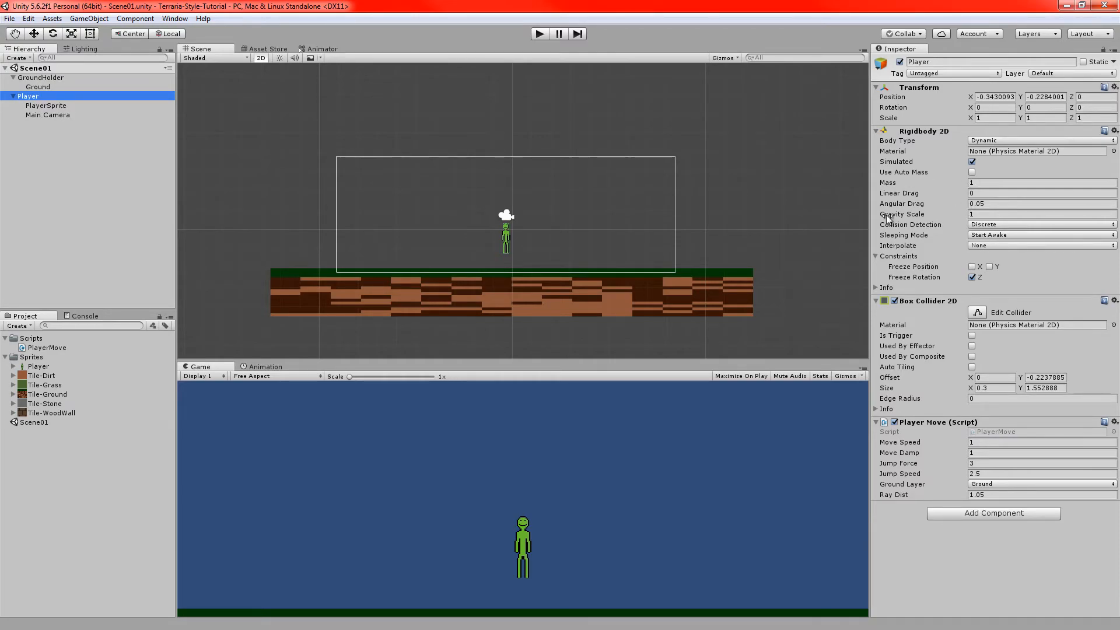
{"action": "mouse_move", "coordinate": [363, 110]}
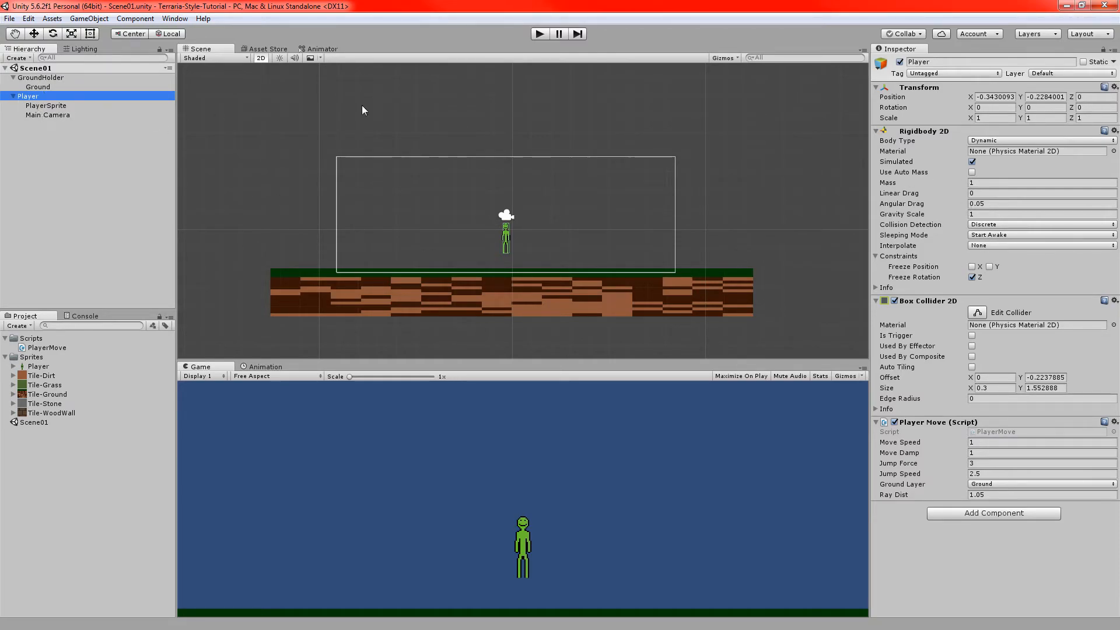
{"action": "left_click", "coordinate": [44, 105]}
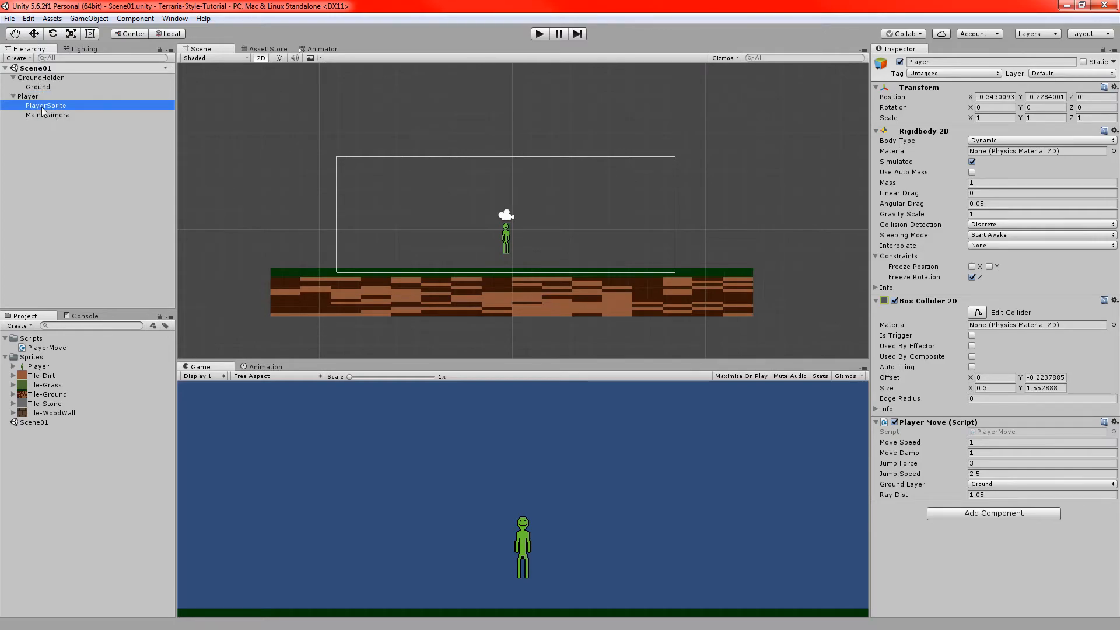
{"action": "left_click", "coordinate": [48, 115]}
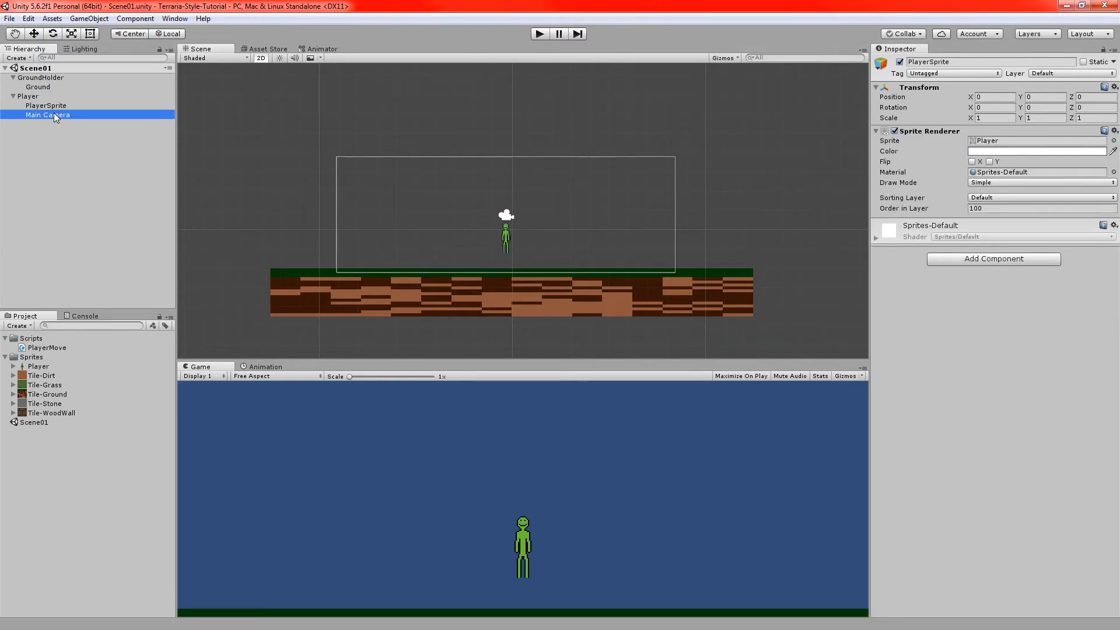
Select Main Camera to view its orthographic size-3 camera and player preview
{"action": "left_click", "coordinate": [47, 115]}
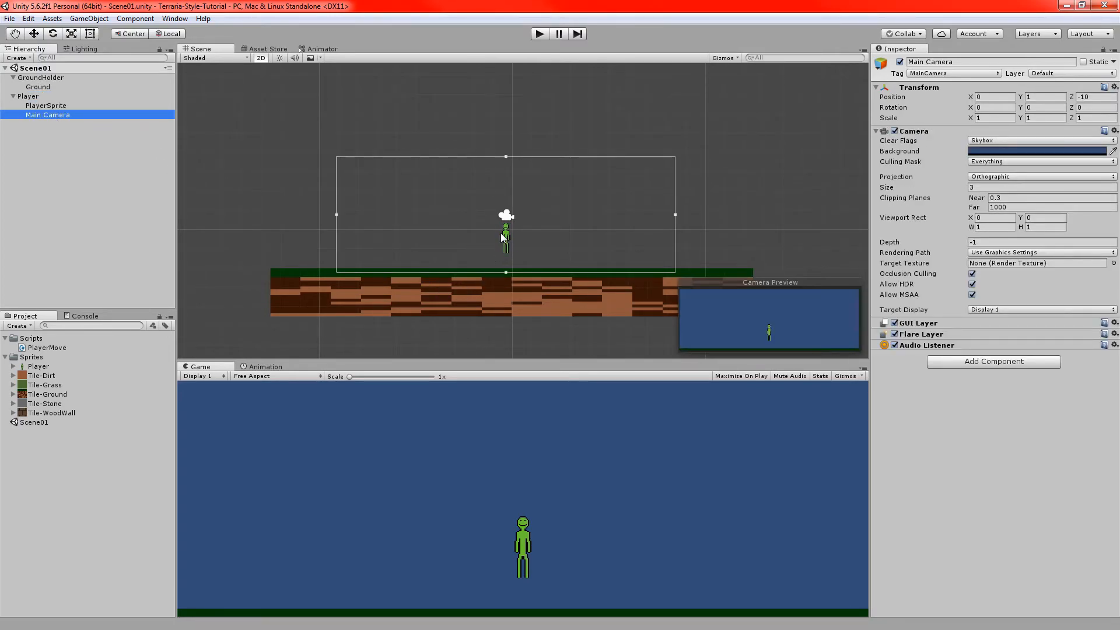
{"action": "mouse_move", "coordinate": [403, 220]}
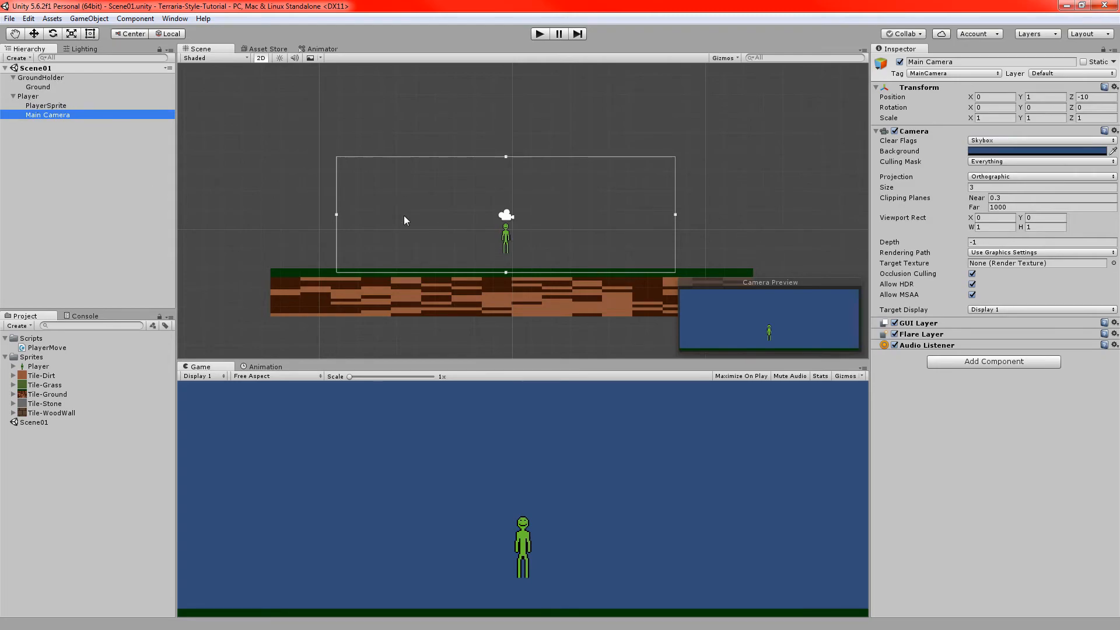
{"action": "mouse_move", "coordinate": [490, 5]}
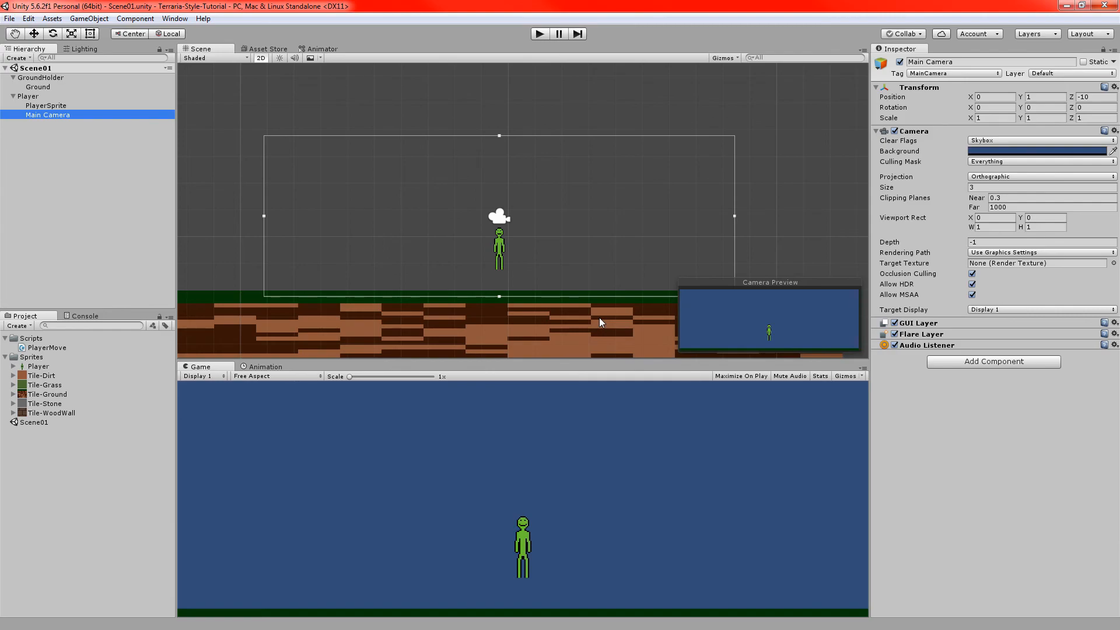
{"action": "mouse_move", "coordinate": [600, 323]}
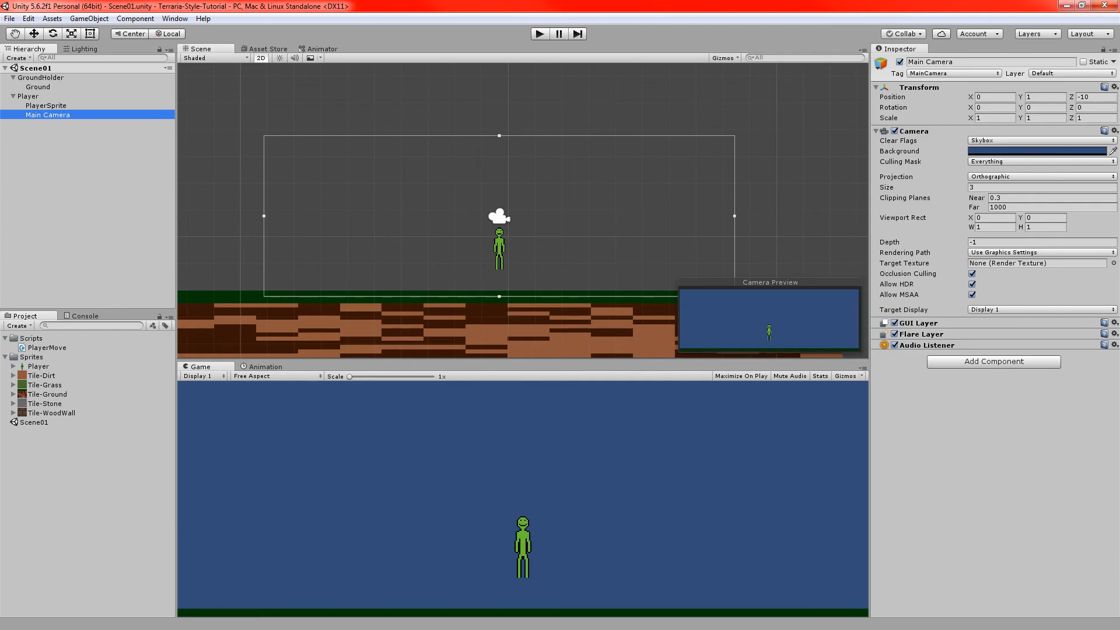